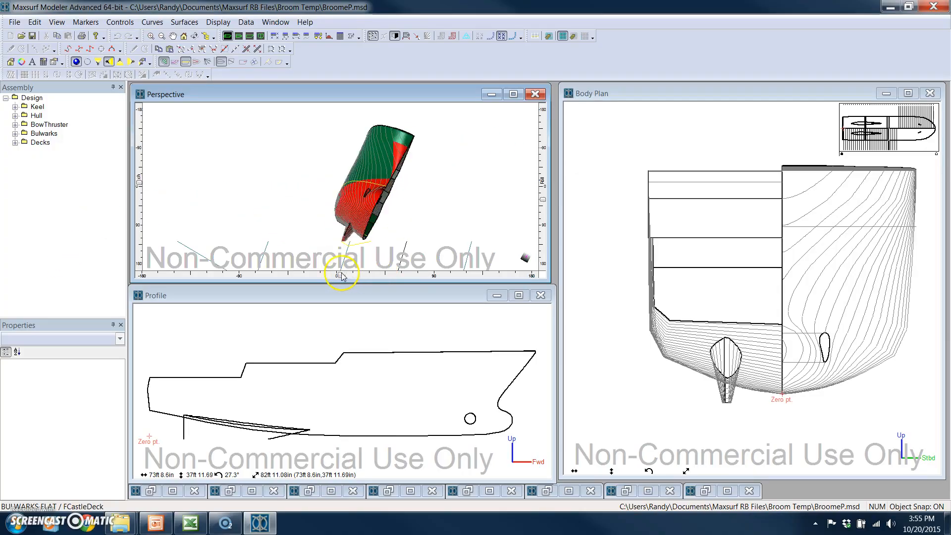
- Show the mirrored half of the hull and display surfaces untrimmed
click(395, 35)
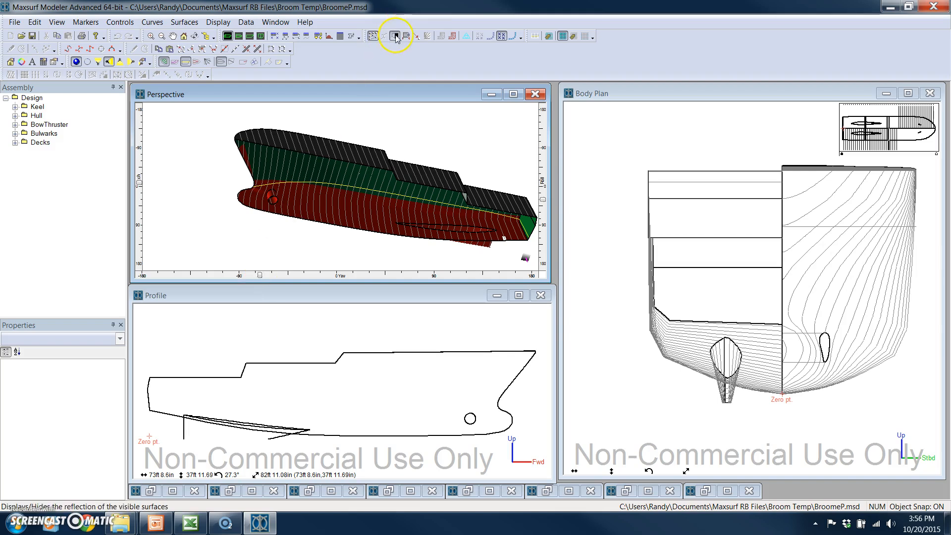
click(396, 36)
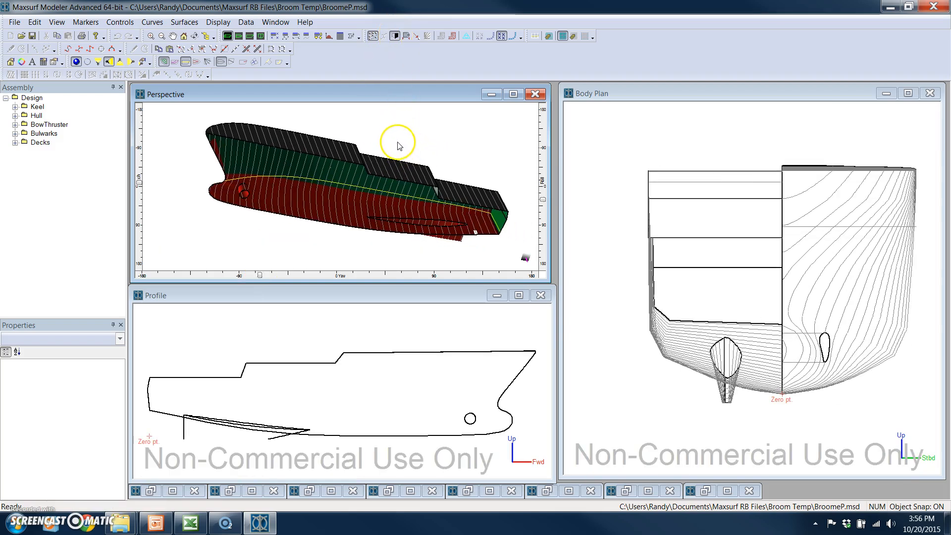
click(218, 22)
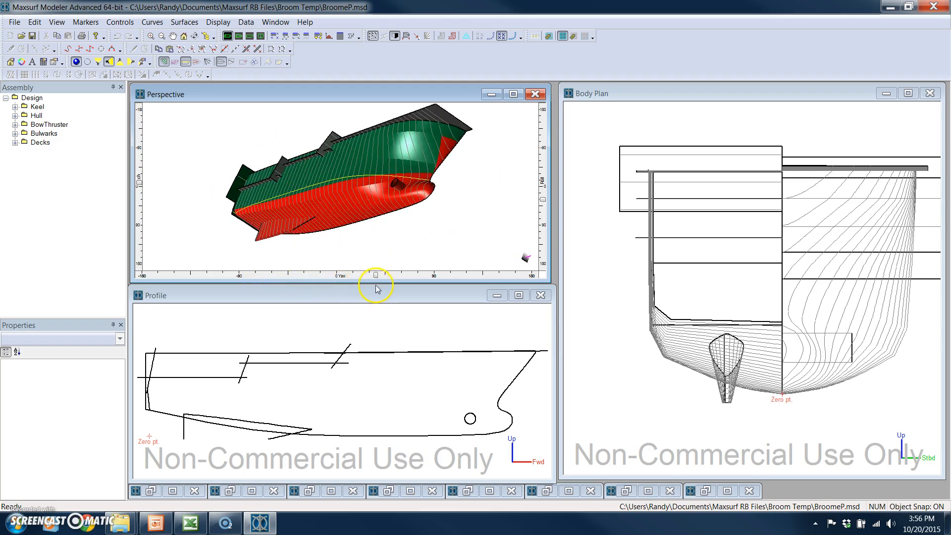
- Select the FCastleDeck, AFT BLWK CUT and LowerStepUp surfaces in the Perspective view
click(342, 140)
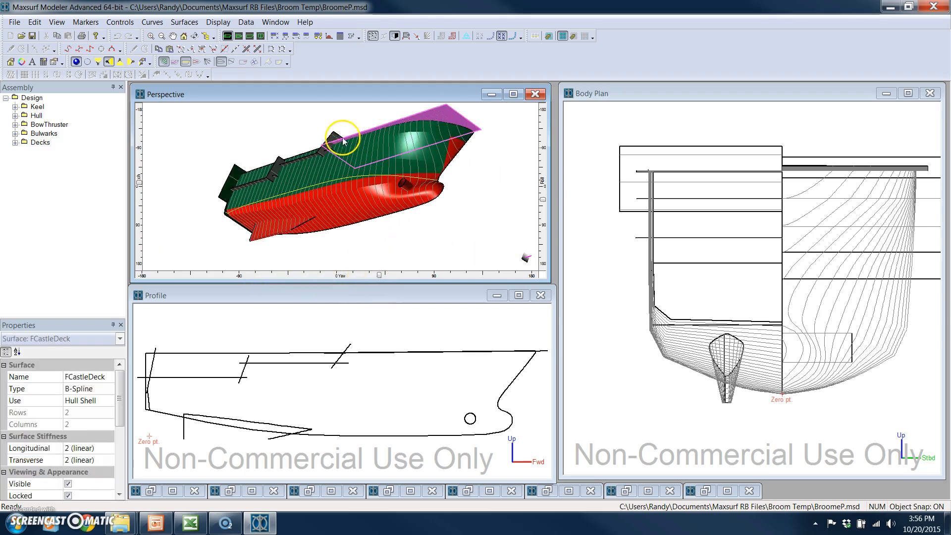
click(231, 180)
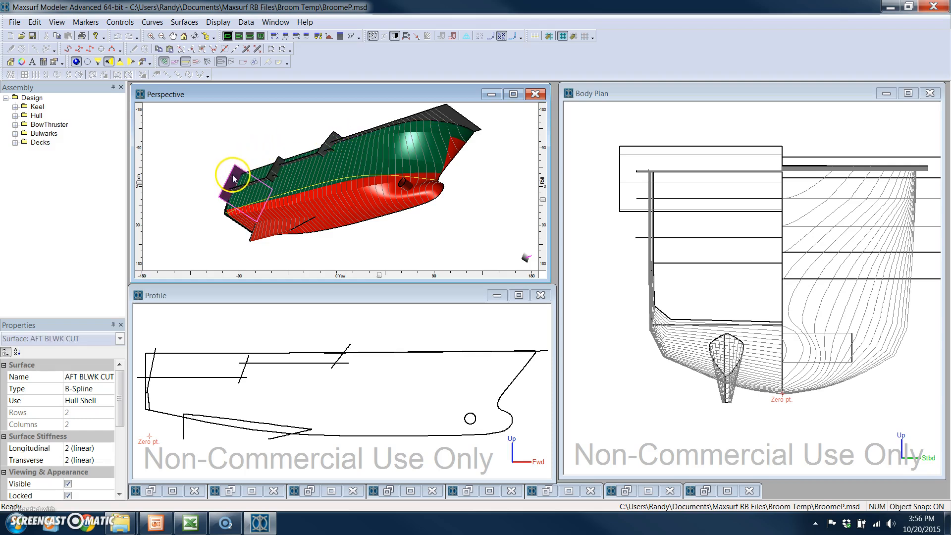
click(285, 179)
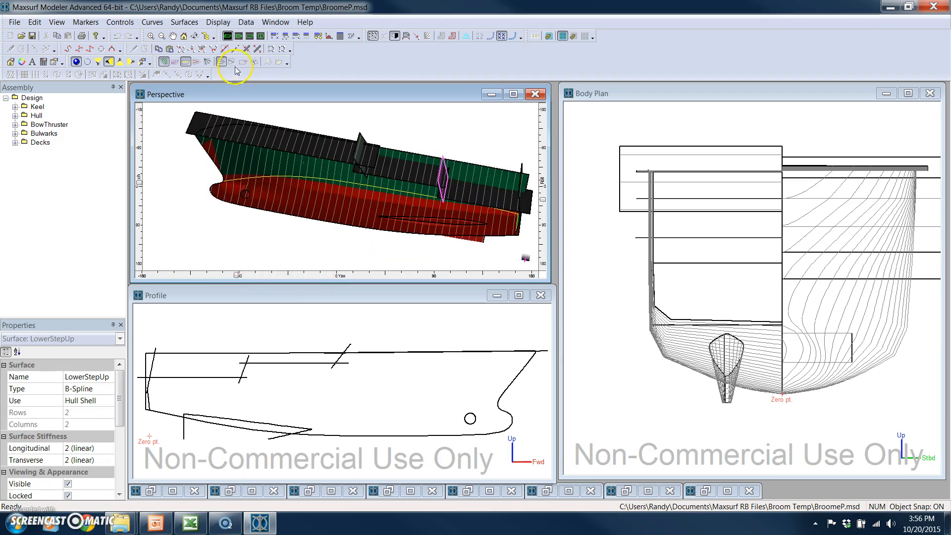
- Set trimming back to Trim Invisible and unlock the MainDeck surface
click(218, 22)
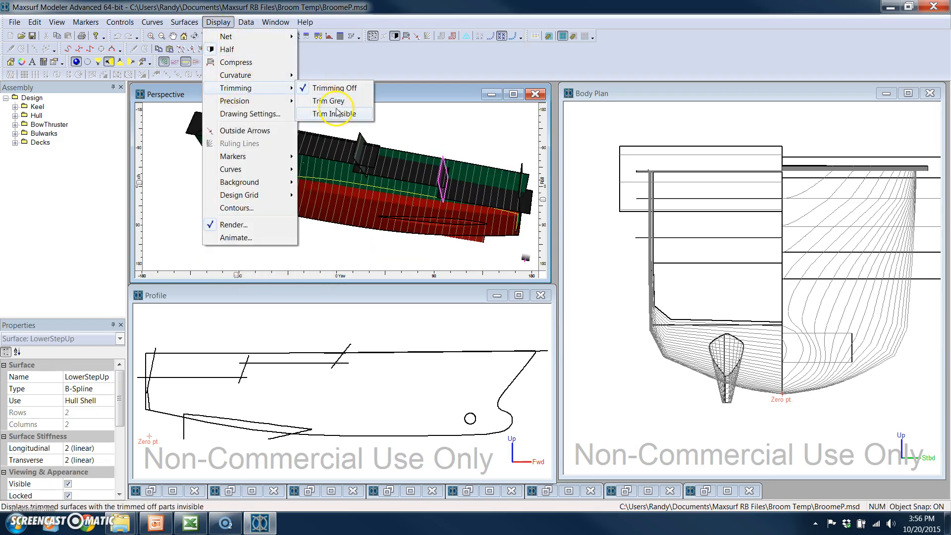
click(332, 113)
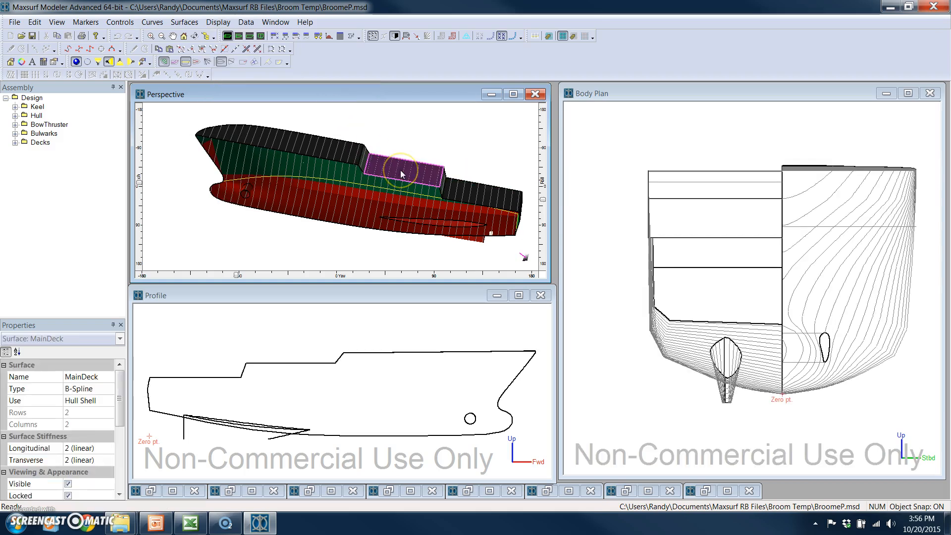
right_click(400, 174)
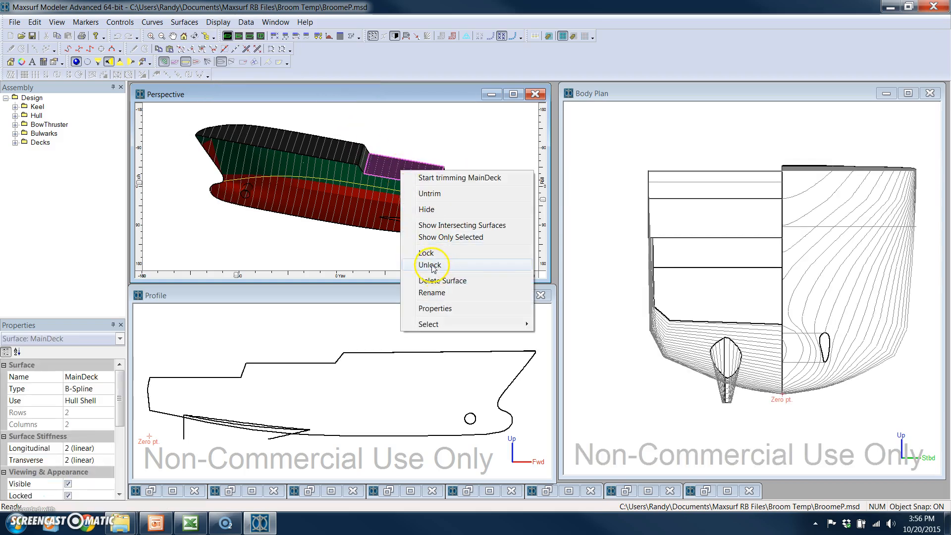
click(430, 265)
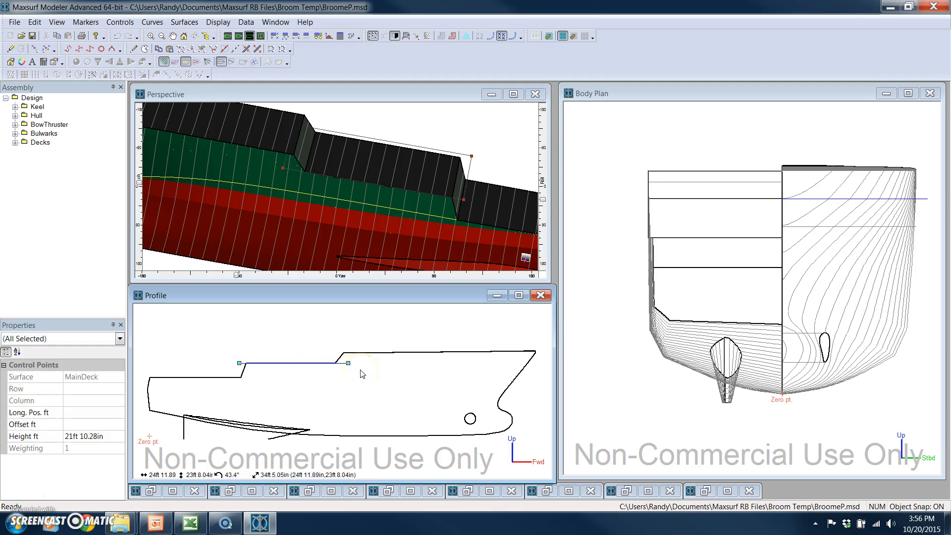
- Lower the MainDeck middle control points to about 20 ft 8.28 in in the Profile view
click(348, 363)
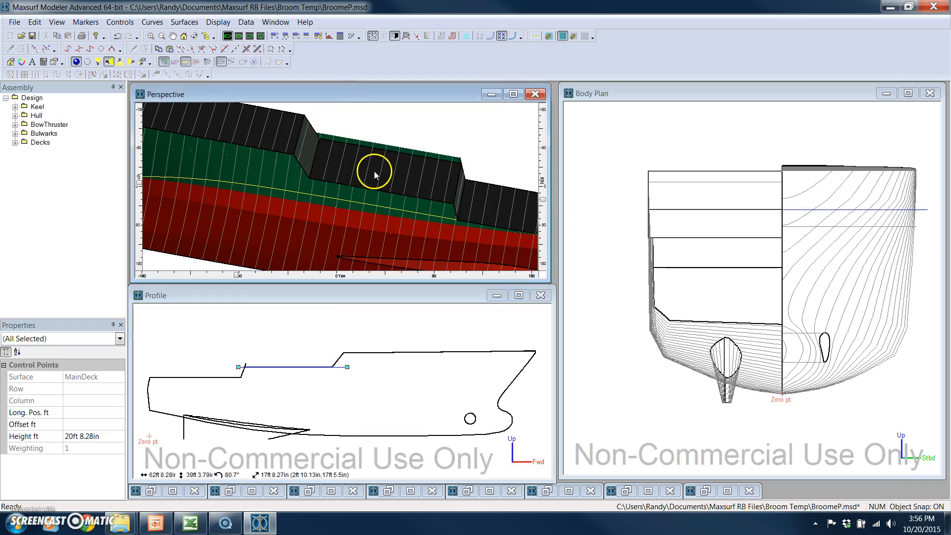
mouse_move(381, 184)
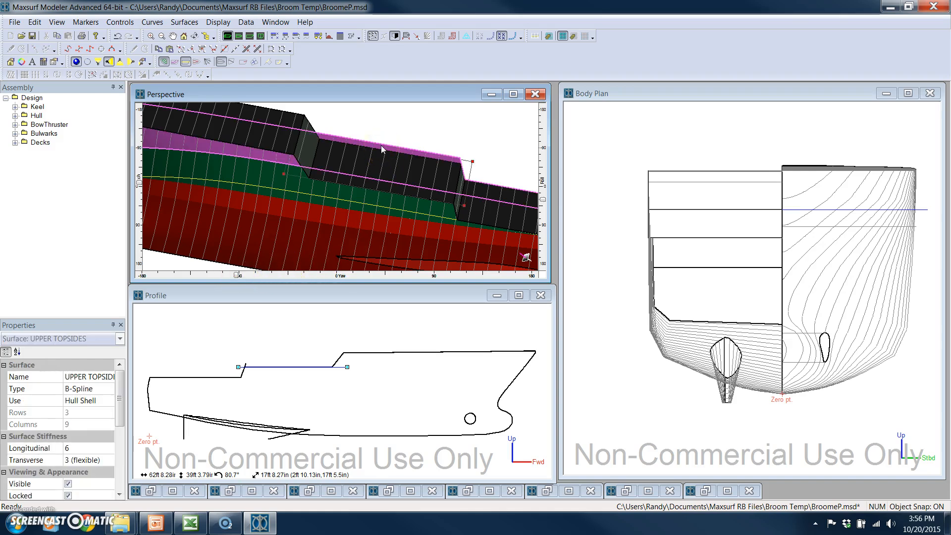
mouse_move(237, 278)
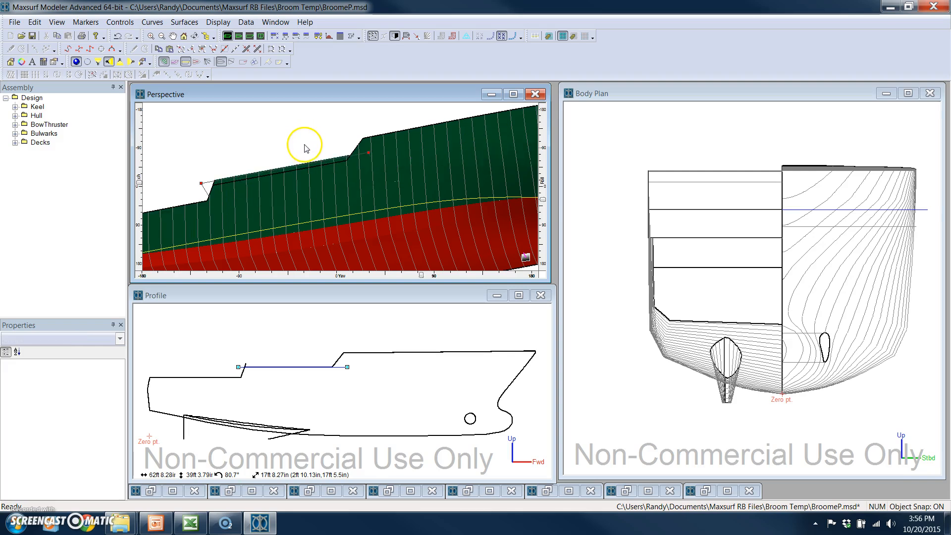
mouse_move(321, 172)
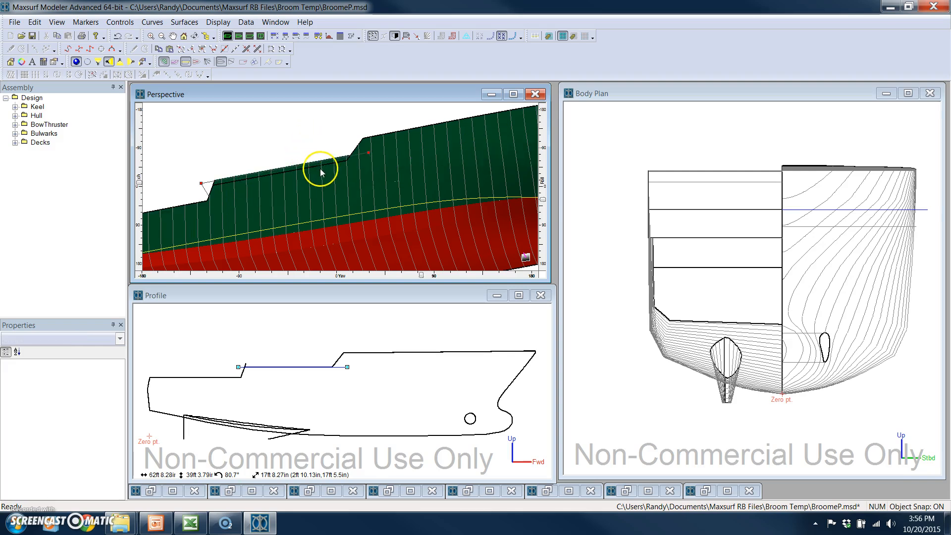
mouse_move(259, 368)
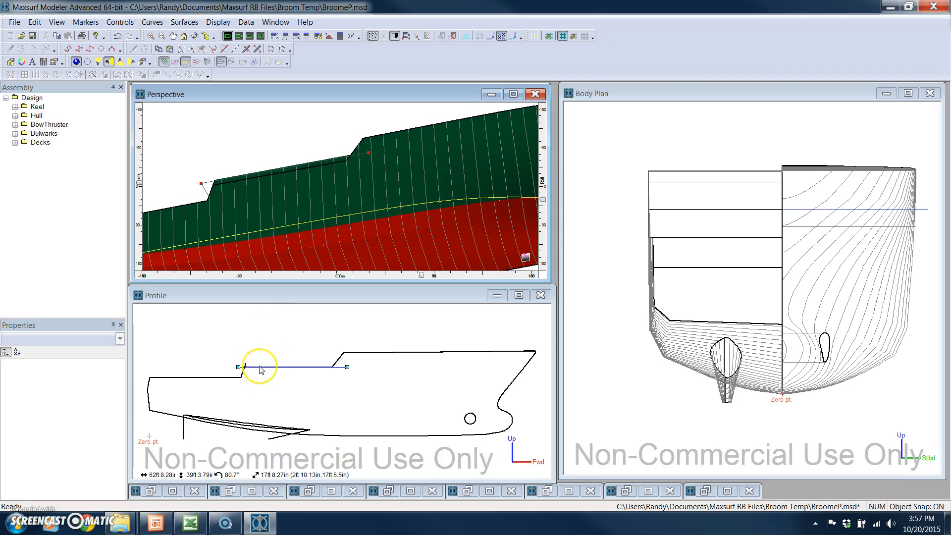
- Lock the MainDeck surface again from its Profile edge context menu
right_click(260, 368)
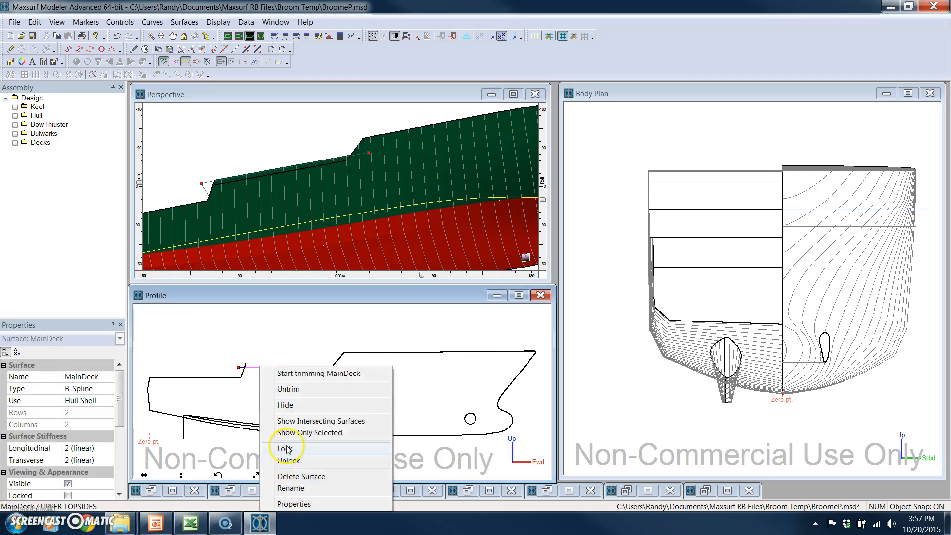
click(285, 447)
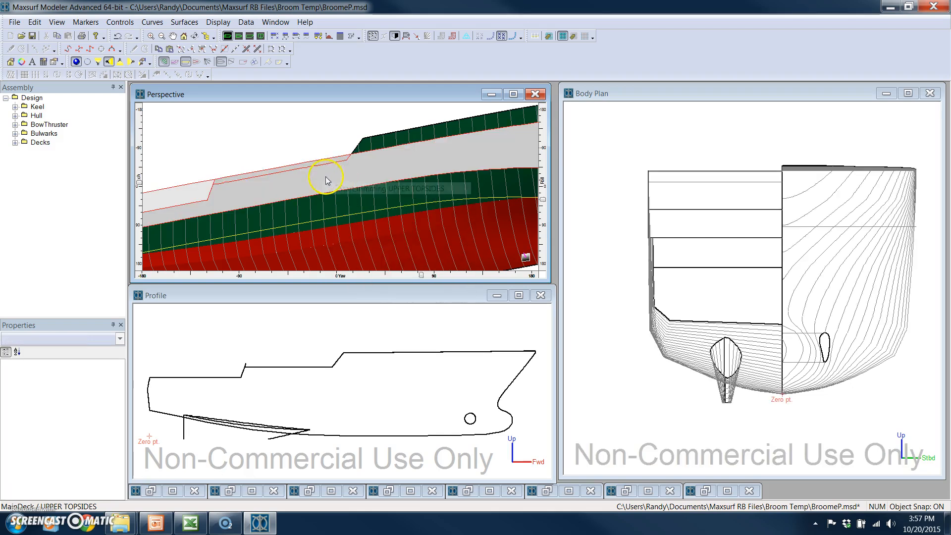
mouse_move(333, 176)
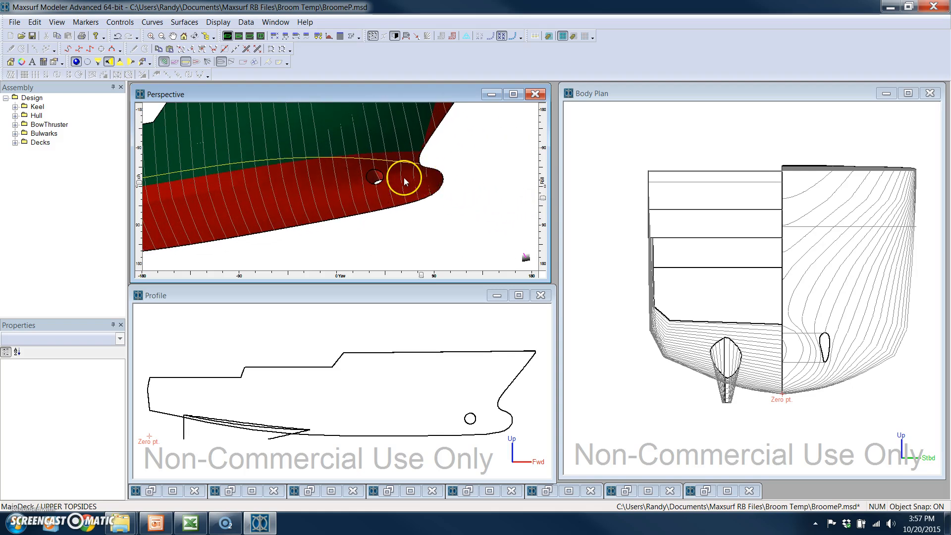
- Unlock the BOTTOM hull surface around the bow thruster opening, then deselect it
right_click(405, 182)
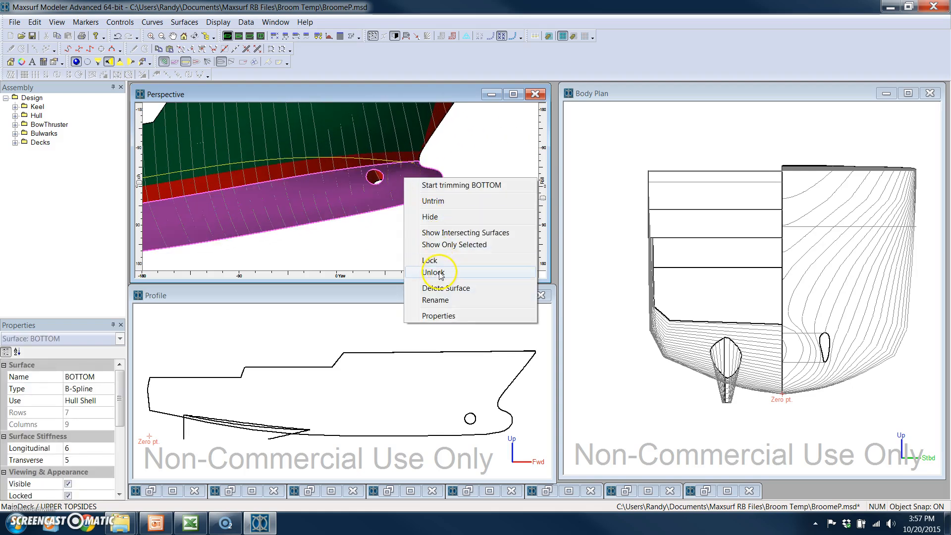
click(433, 271)
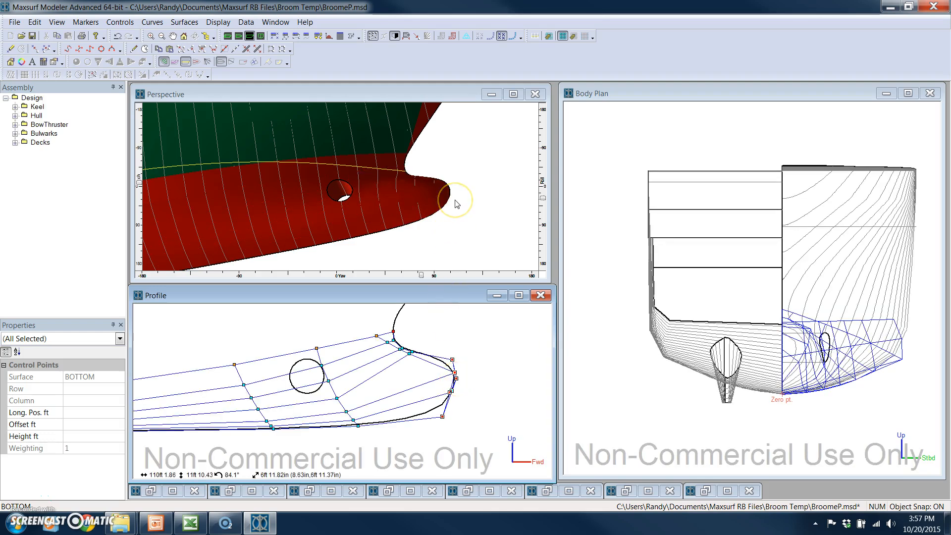
click(399, 193)
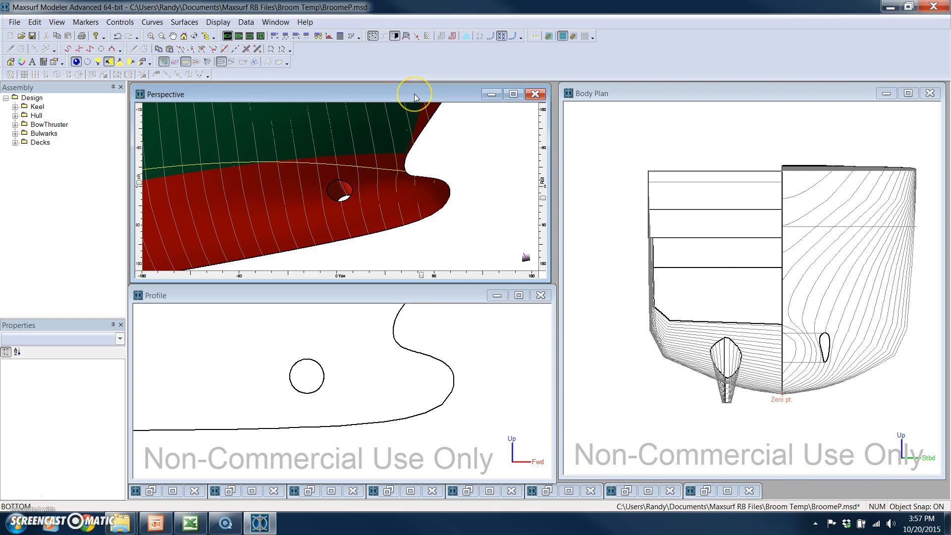
mouse_move(27, 126)
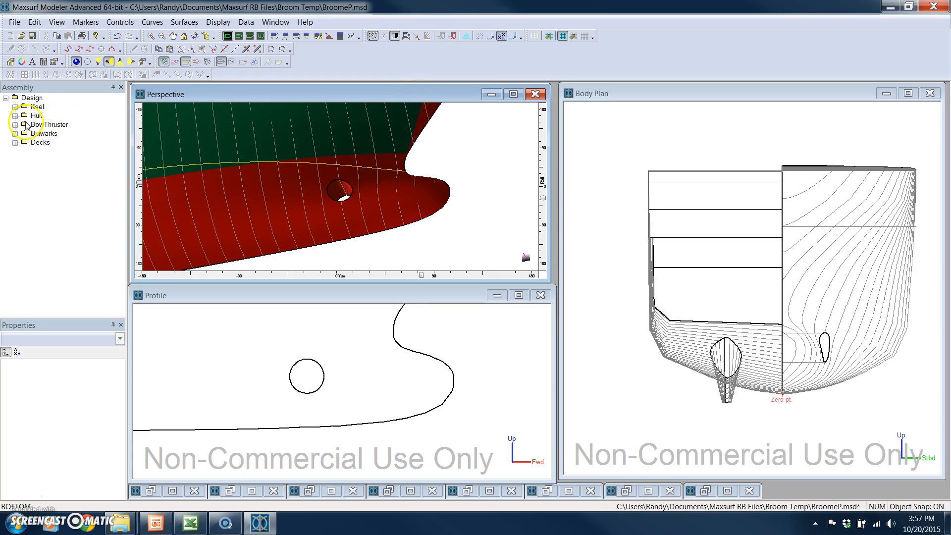
- Expand the BowThruster group into its four cylinders and select the thruster cylinder surfaces
click(14, 124)
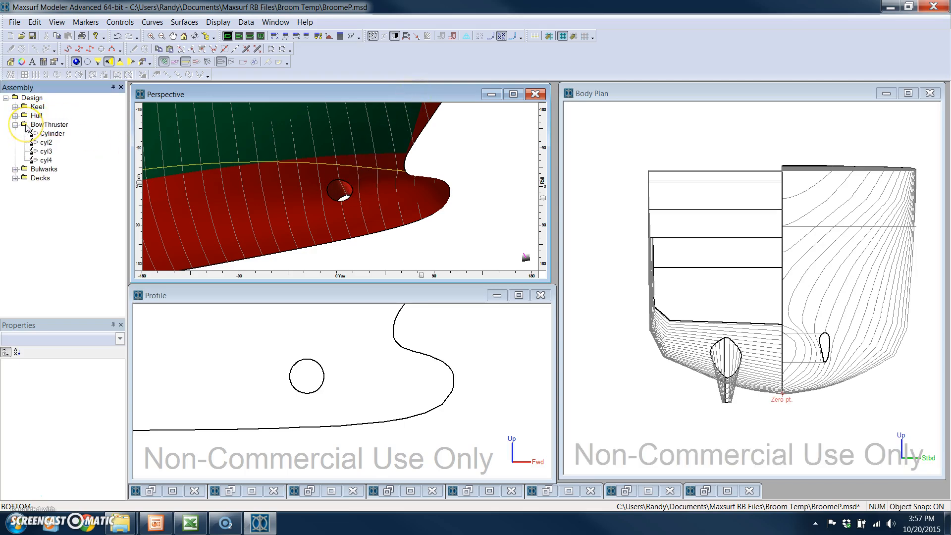
right_click(48, 125)
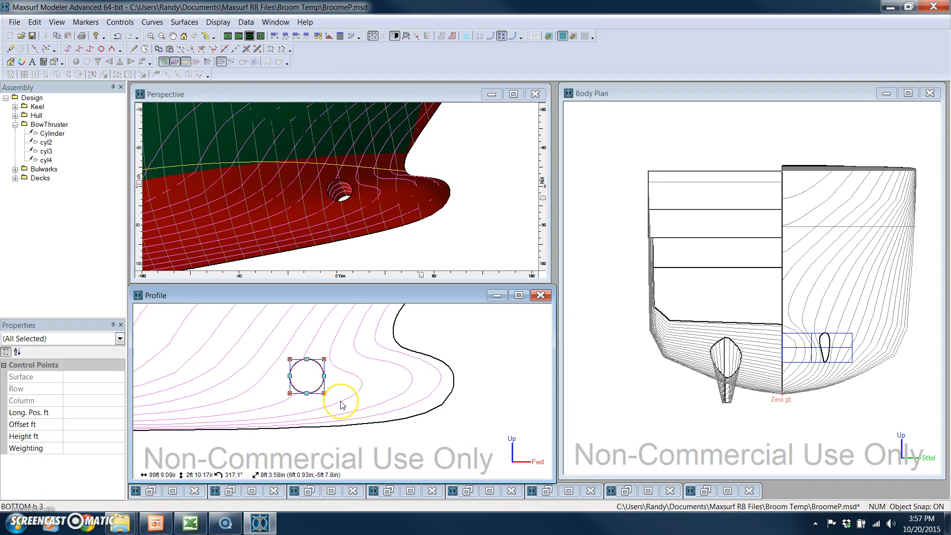
click(184, 22)
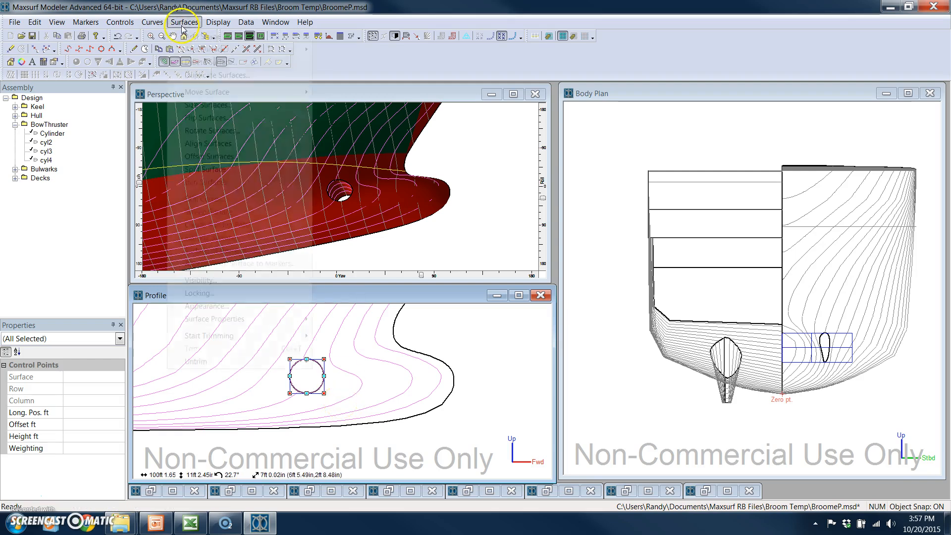
- Move Cylinder, cyl2, cyl3 and cyl4 by Longitudinal -3 ft 6 in and Vertical -5
click(184, 22)
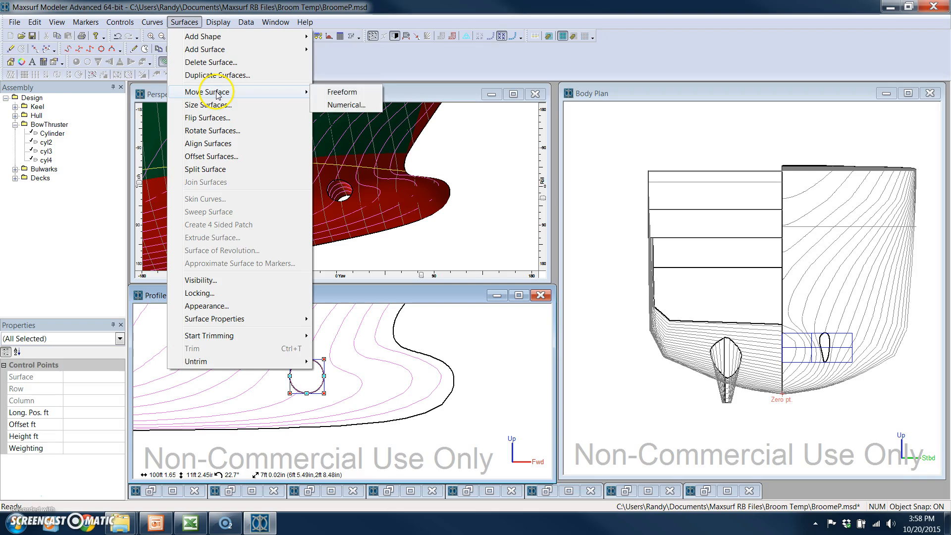
click(341, 91)
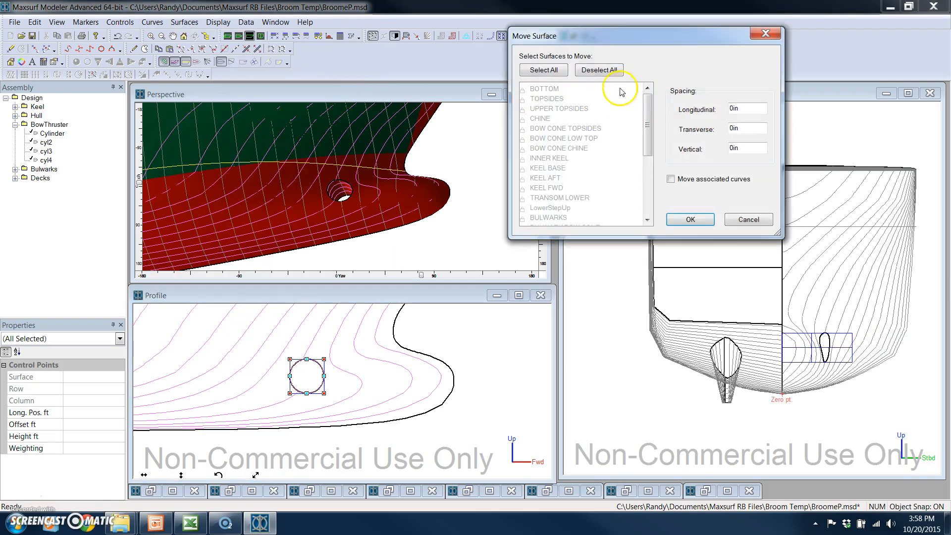
scroll(down, 3)
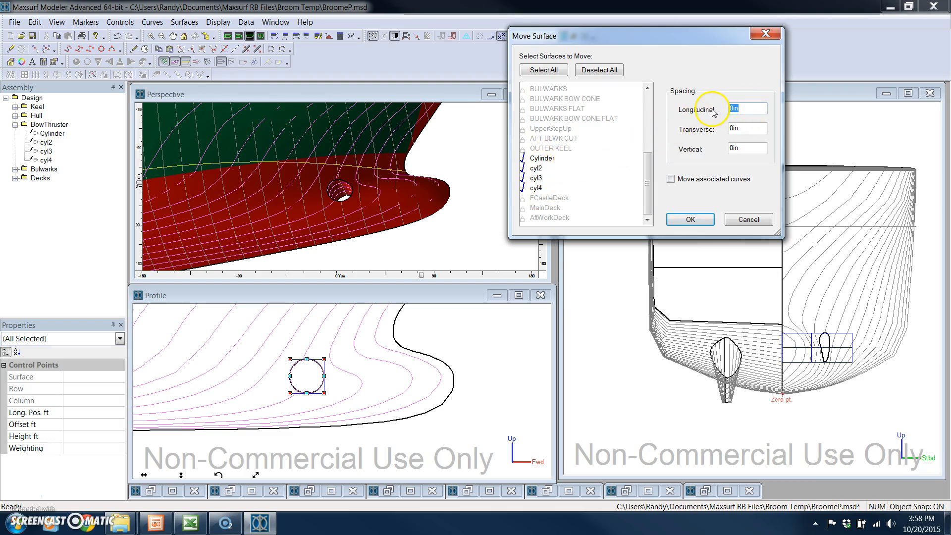
text(-3ft 6)
click(747, 147)
text(-5)
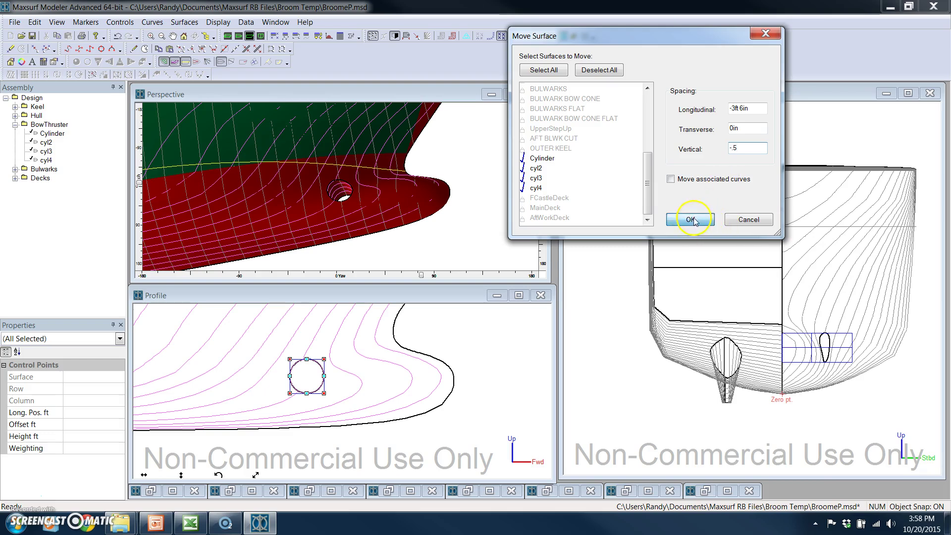
click(689, 218)
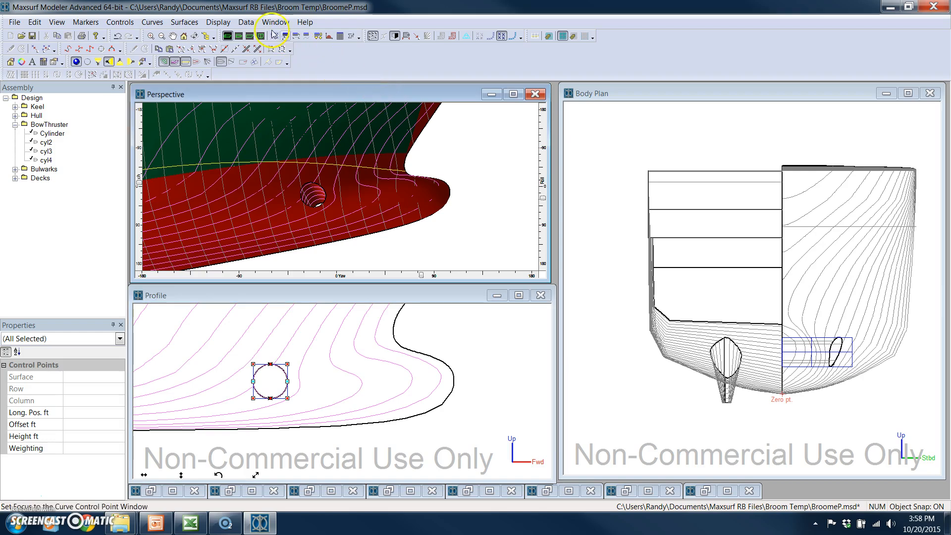
click(245, 22)
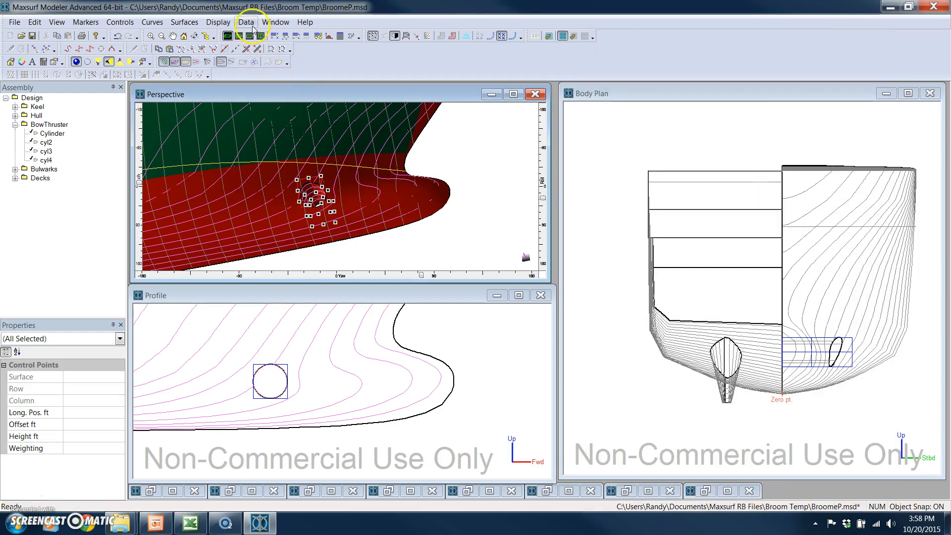
click(246, 21)
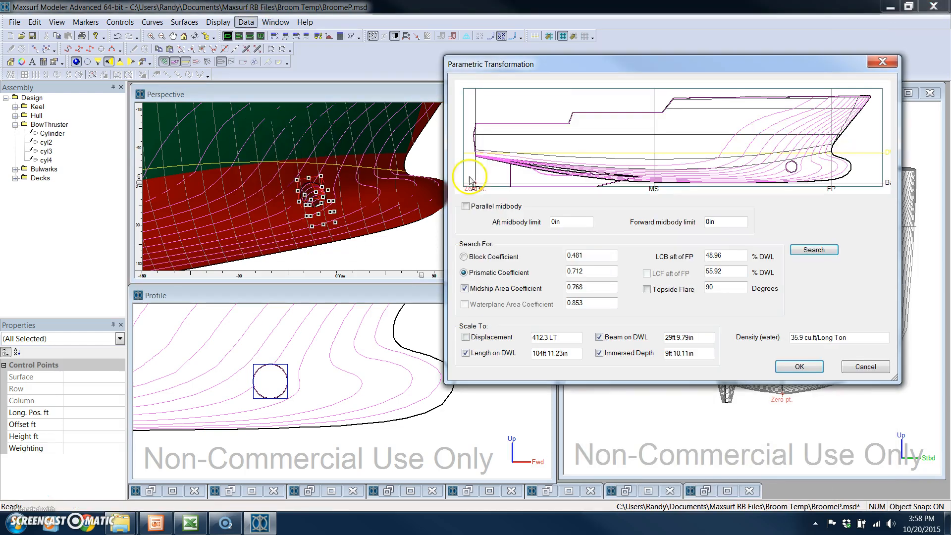
mouse_move(609, 239)
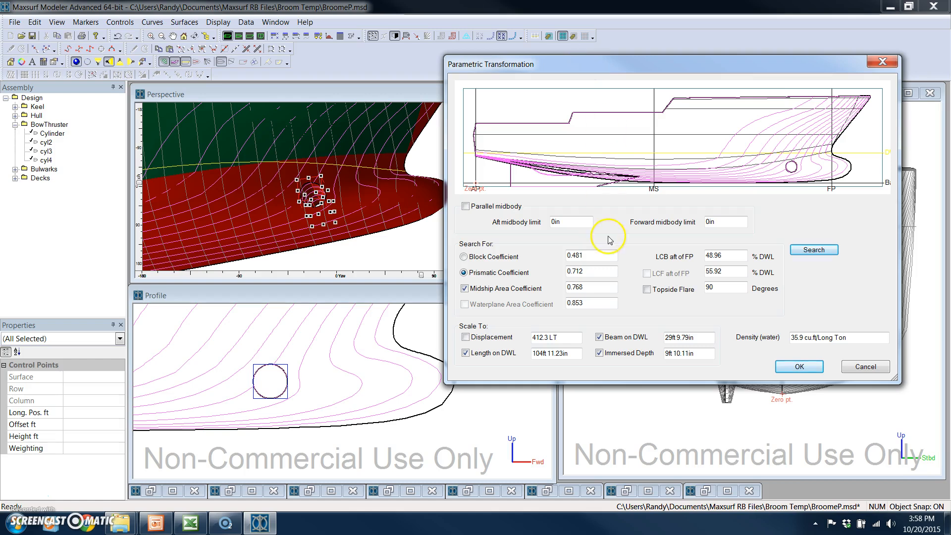
mouse_move(556, 265)
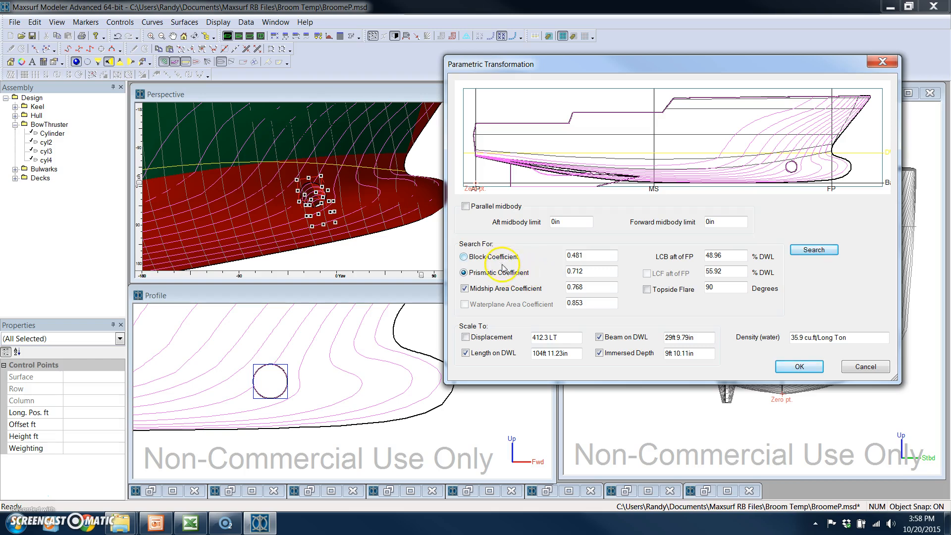
mouse_move(512, 372)
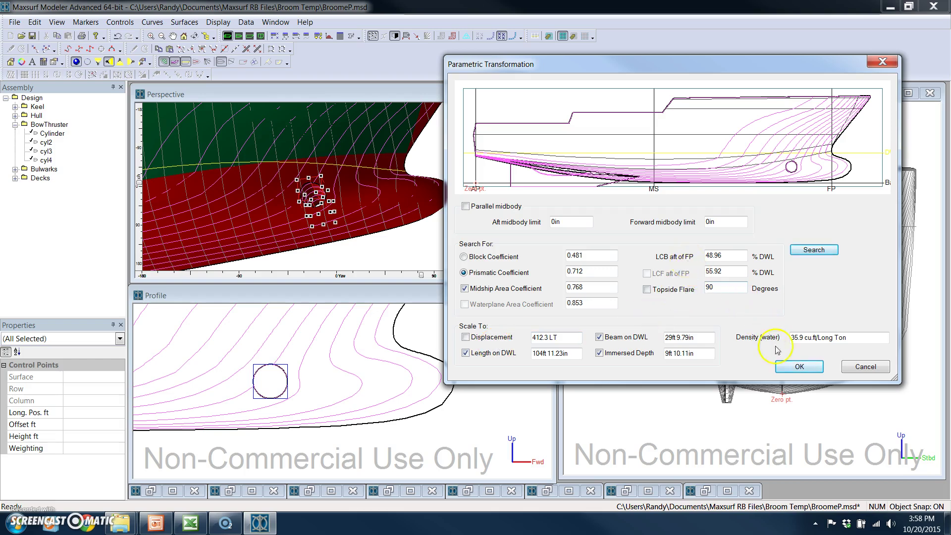
click(798, 367)
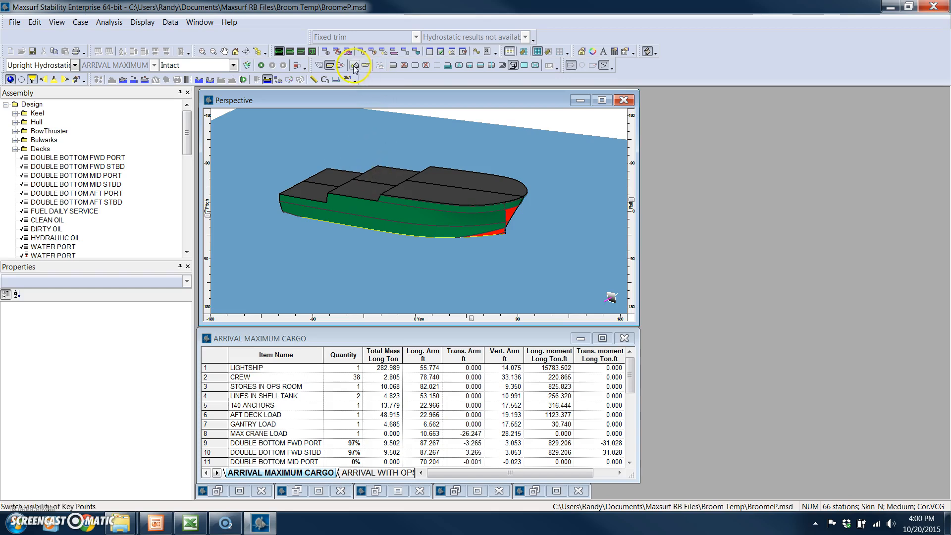
- Make hull surfaces transparent, hide the sea and show the intact tanks
click(358, 65)
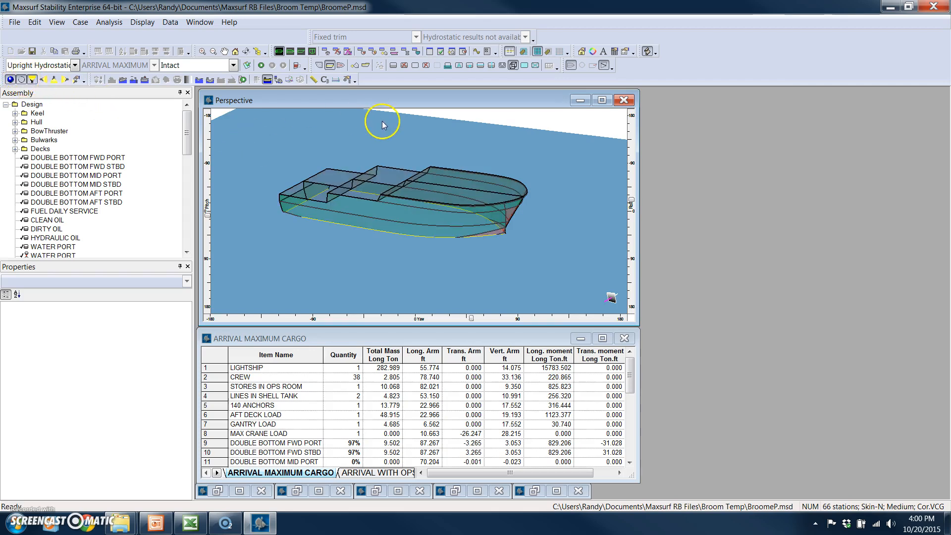
click(393, 65)
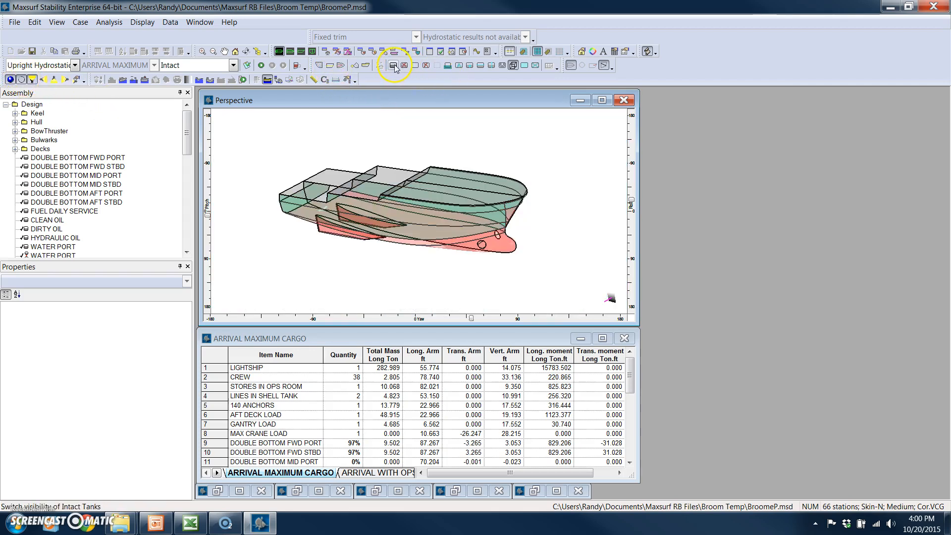
click(393, 66)
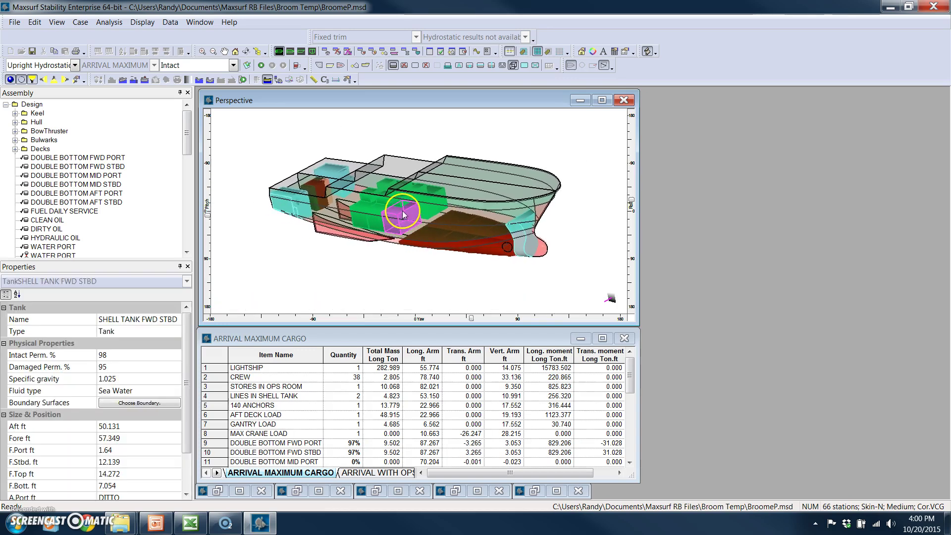
- Inspect the WATER STBD and DOUBLE BOTTOM FWD STBD tank properties, then switch to wireframe display
click(291, 200)
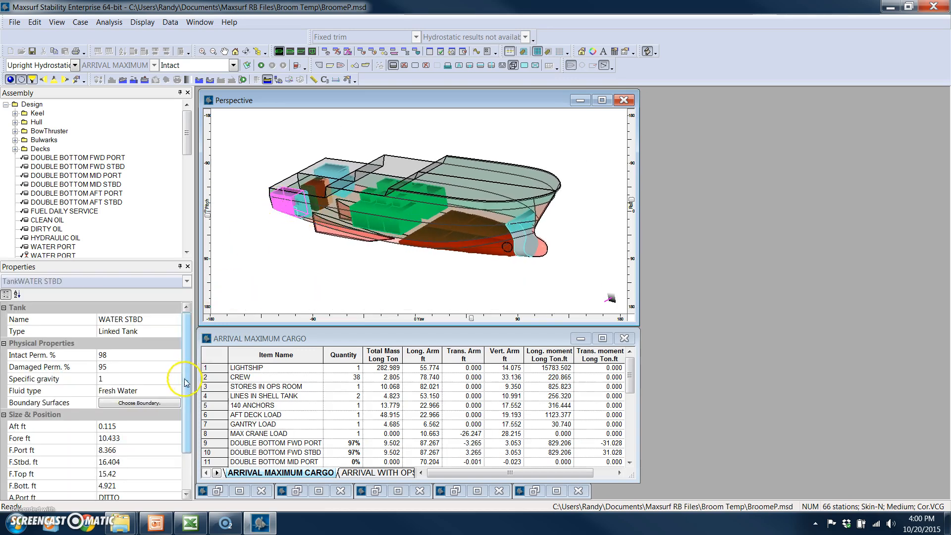
click(467, 228)
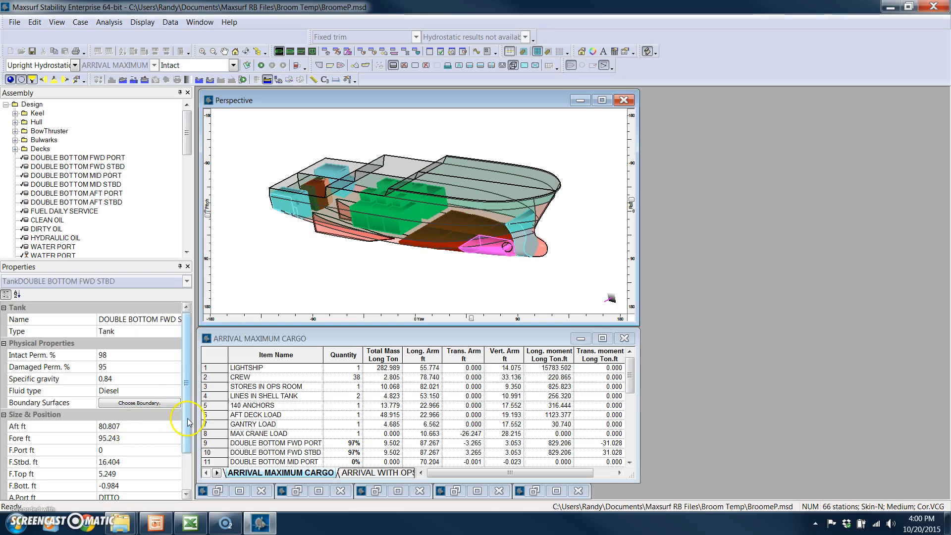
scroll(down, 3)
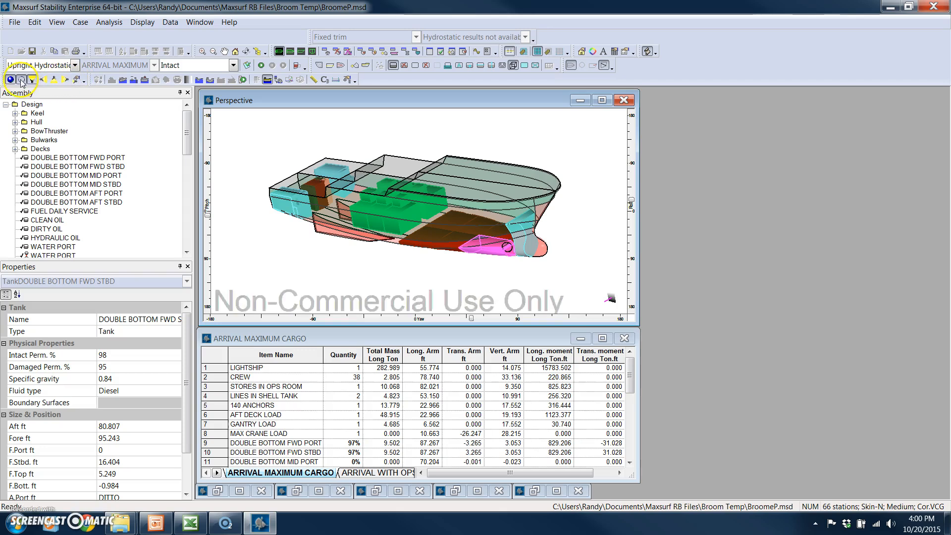
click(8, 79)
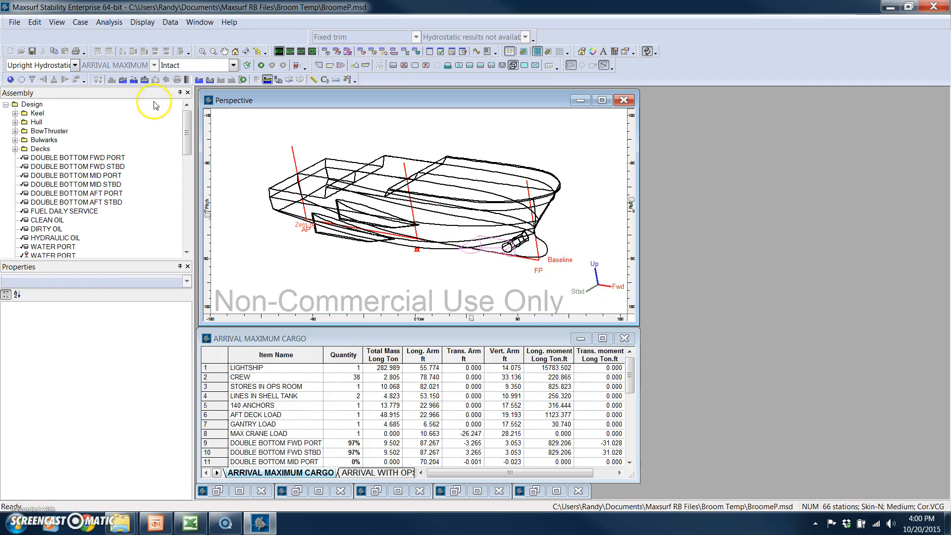
- Show the hull as a rendered solid with the sea surface back on
click(8, 79)
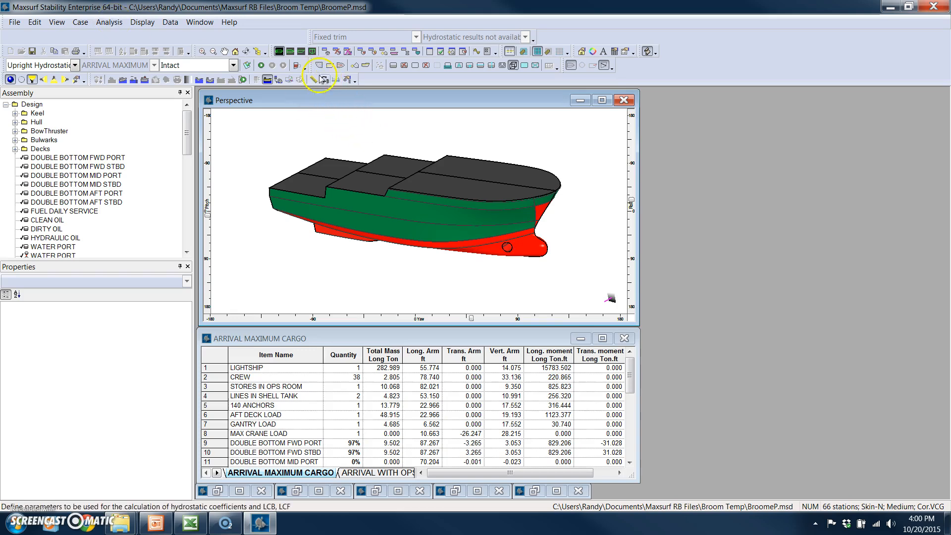
click(324, 80)
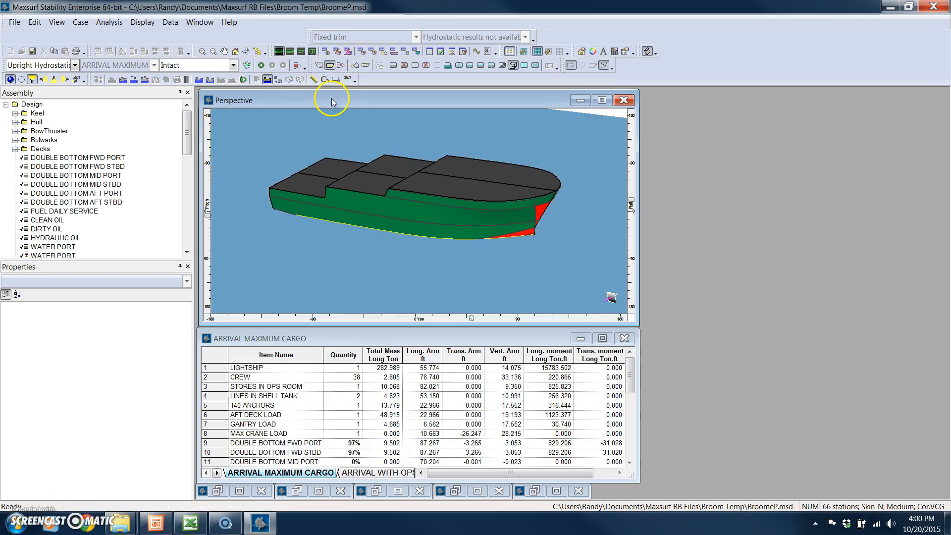
mouse_move(260, 77)
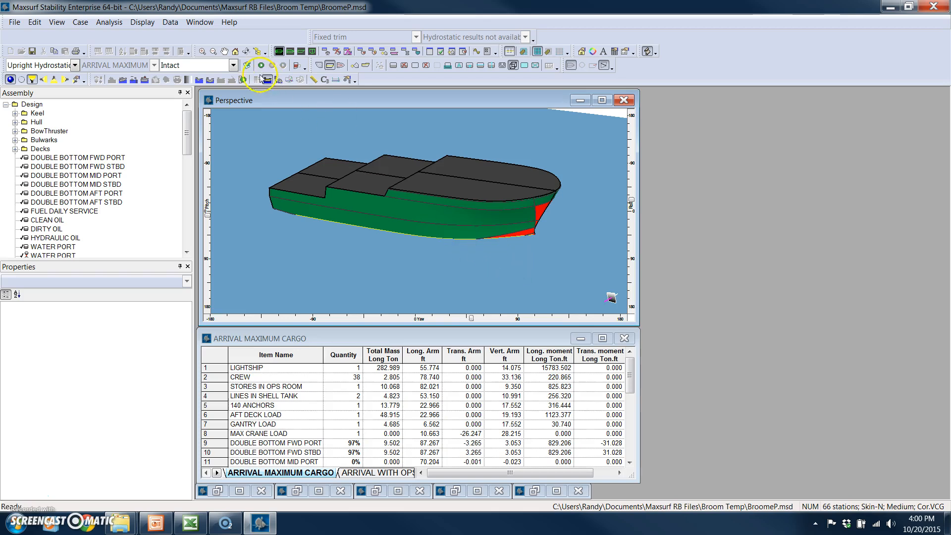
- Set analysis drafts 2 ft to 8 ft in 0.5 ft steps and run upright hydrostatics
click(109, 22)
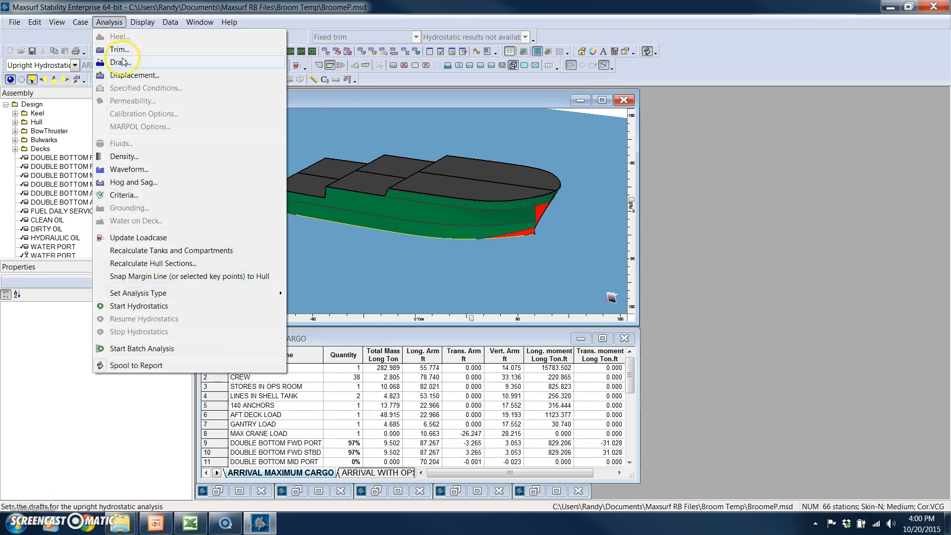
click(121, 62)
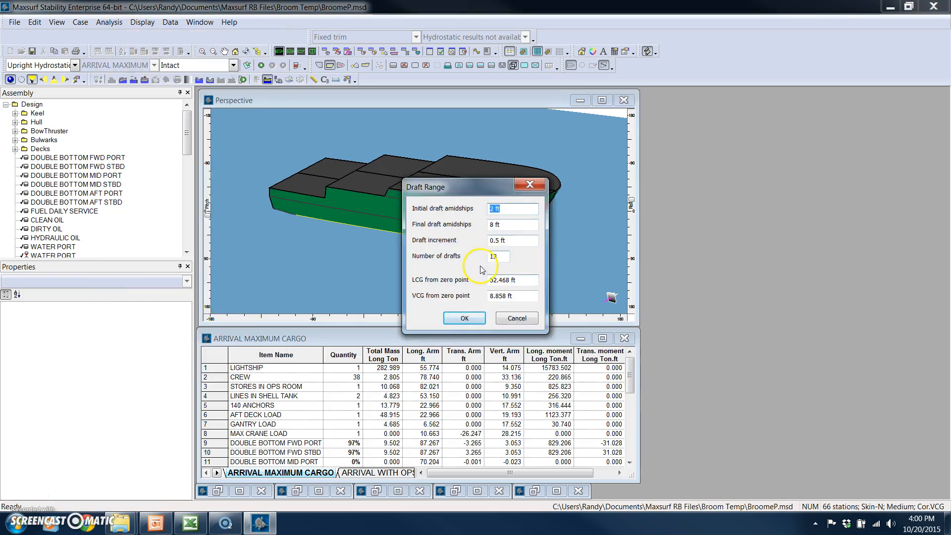
mouse_move(509, 277)
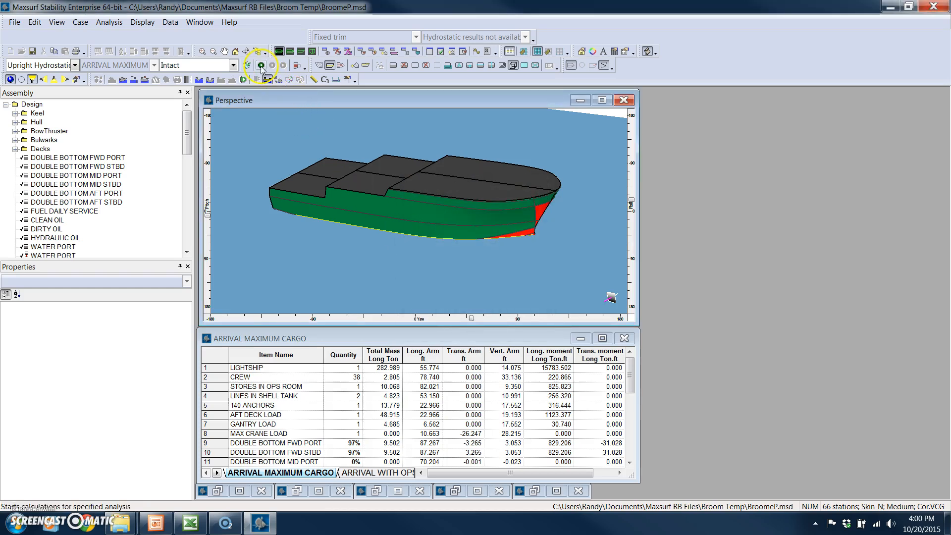
click(260, 66)
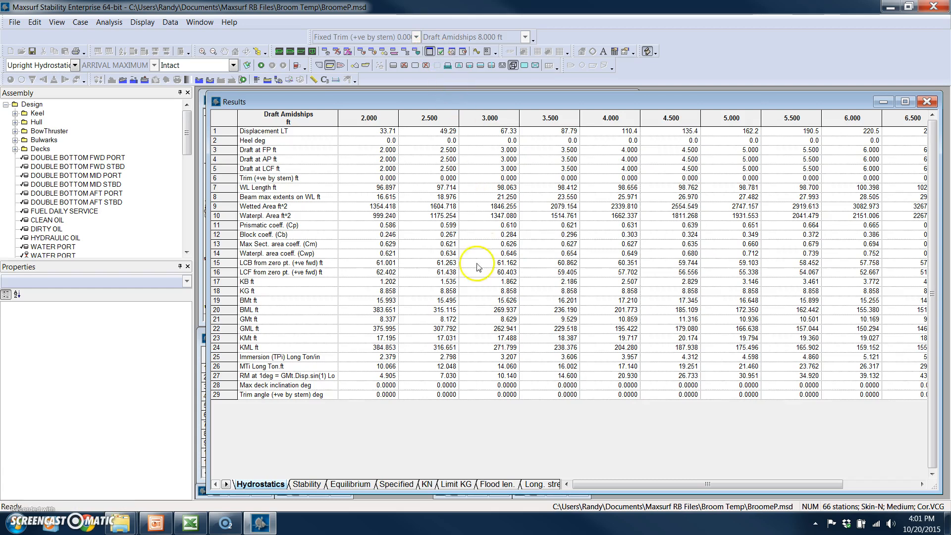
- Close the hydrostatics results table and show the hydrostatic curves graph full screen
click(285, 187)
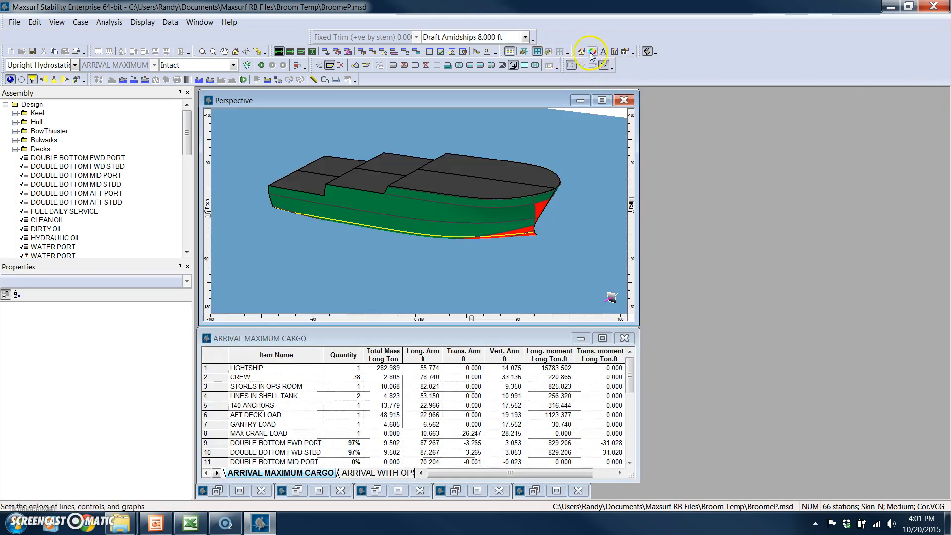
click(591, 50)
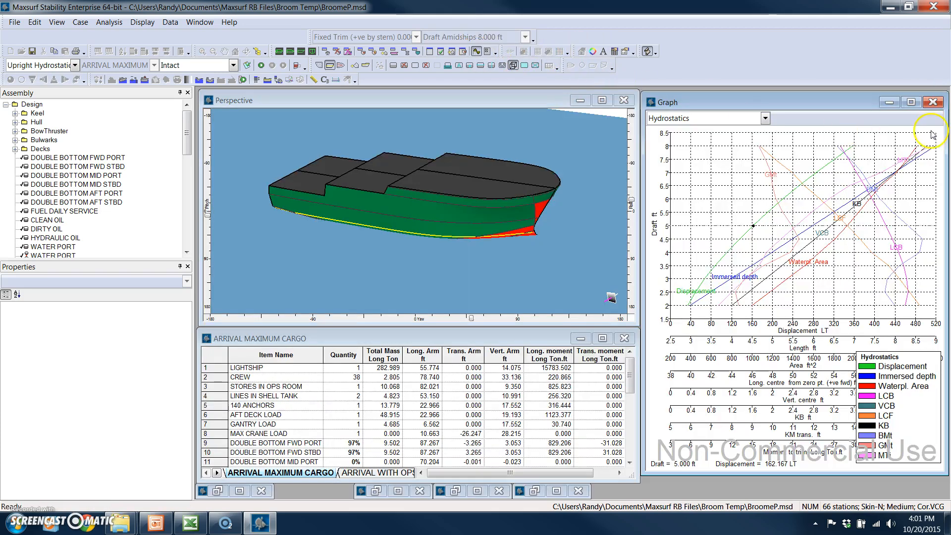
click(908, 102)
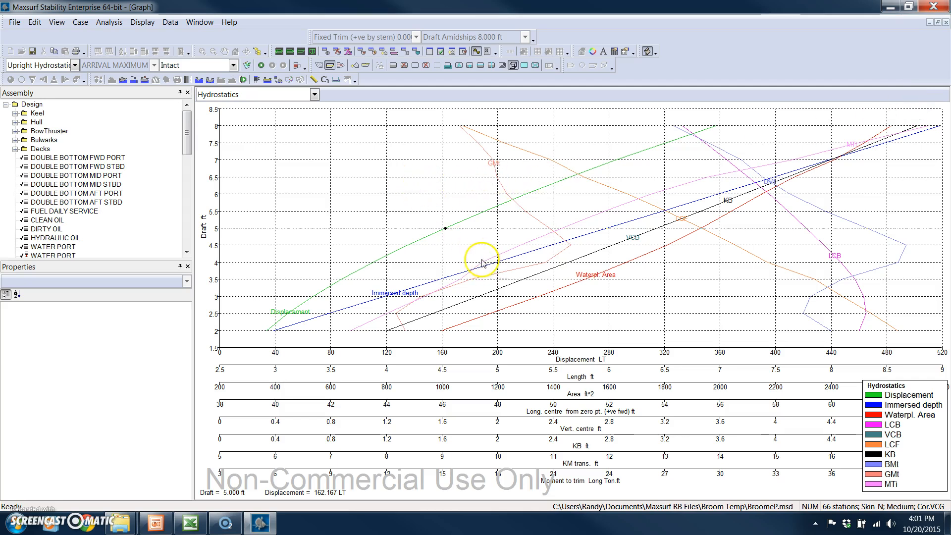
- Switch the graph to Bonjean Curves, view it, then close the Graph window
click(314, 94)
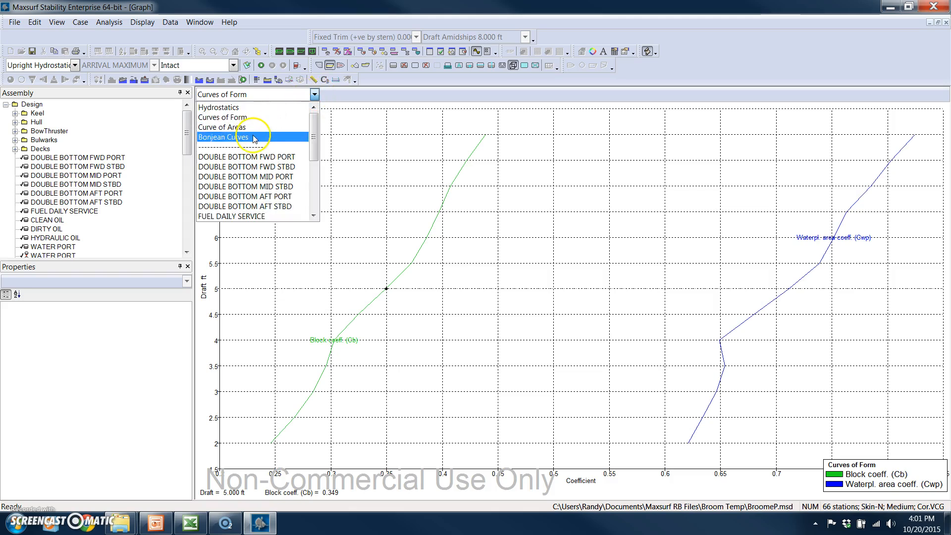
click(223, 137)
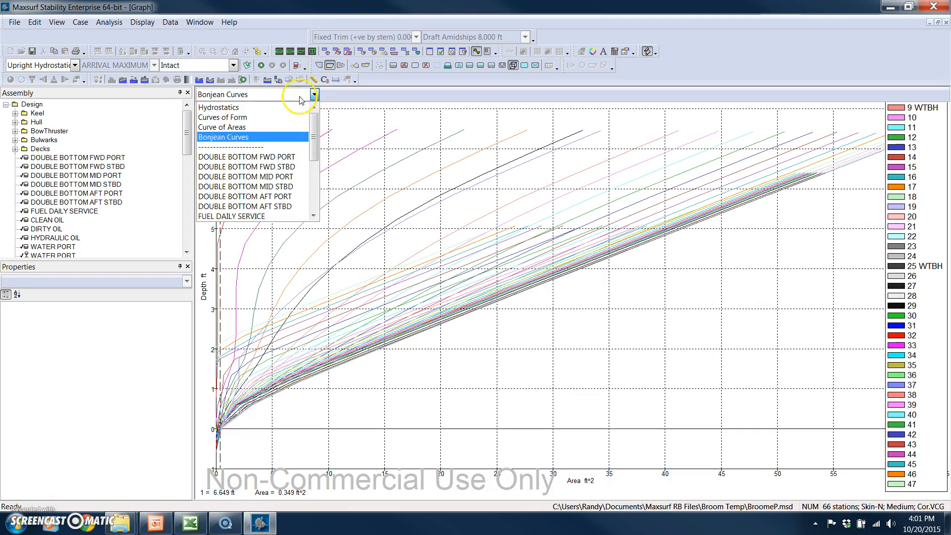
click(219, 107)
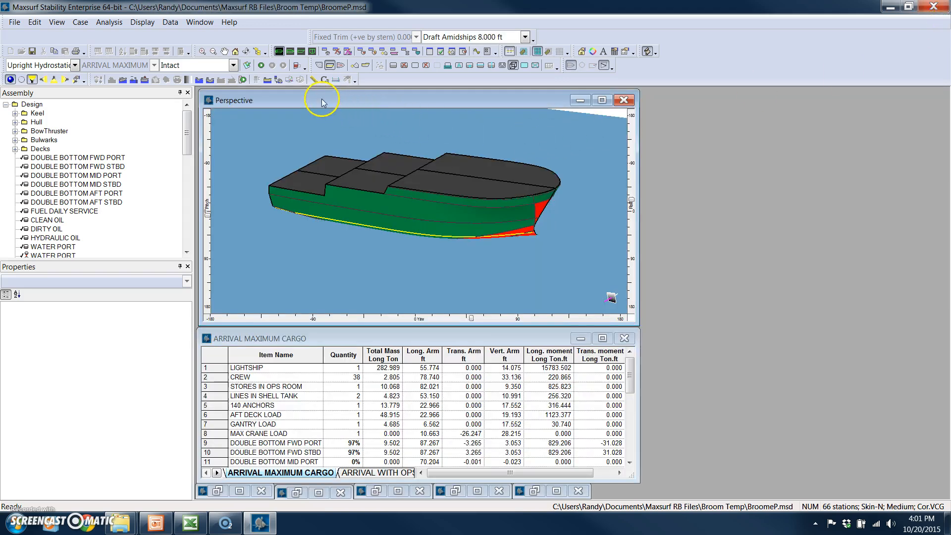
- Switch the analysis mode to Large Angle Stability and bring up the stability criteria list
click(72, 65)
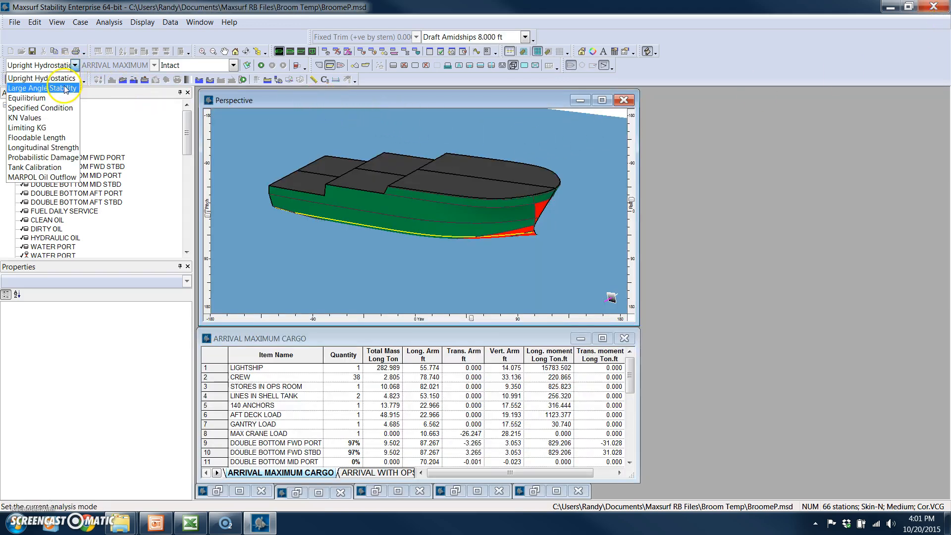
click(41, 87)
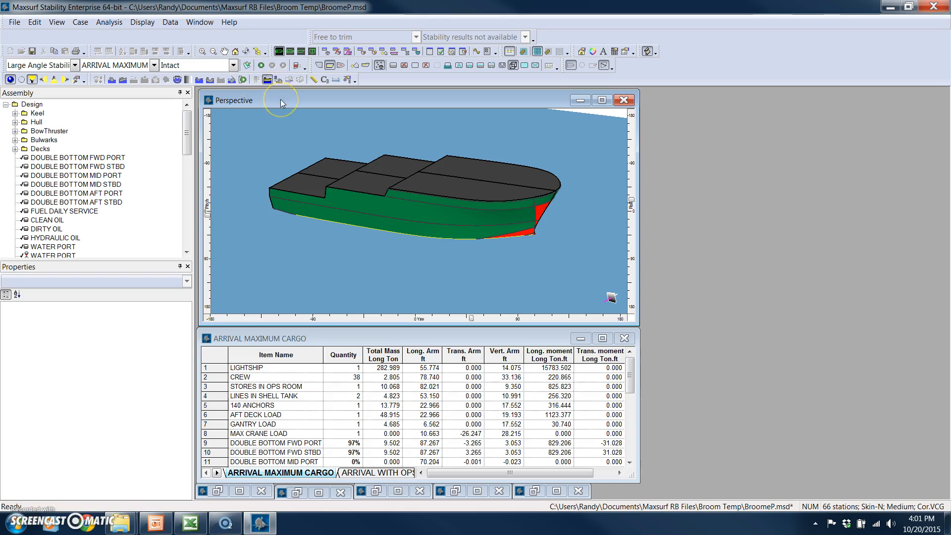
click(108, 22)
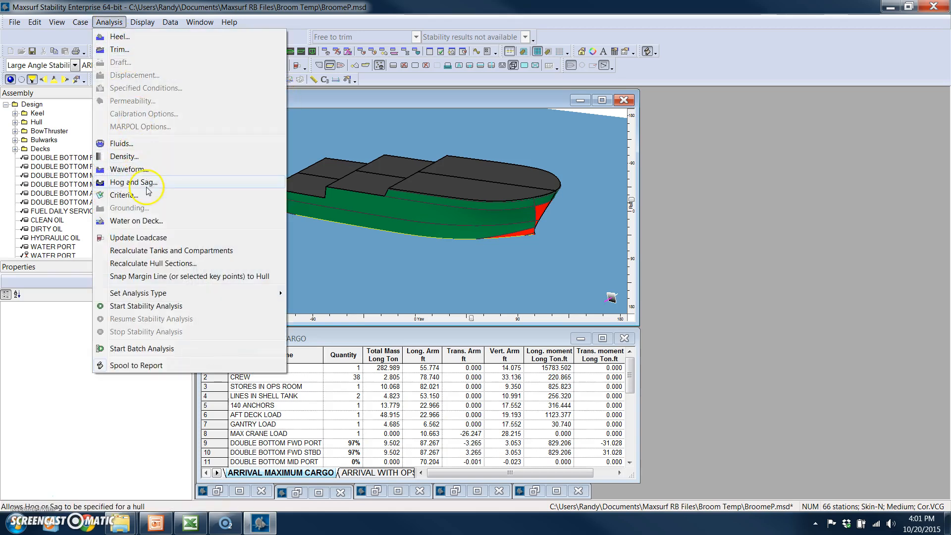
click(123, 195)
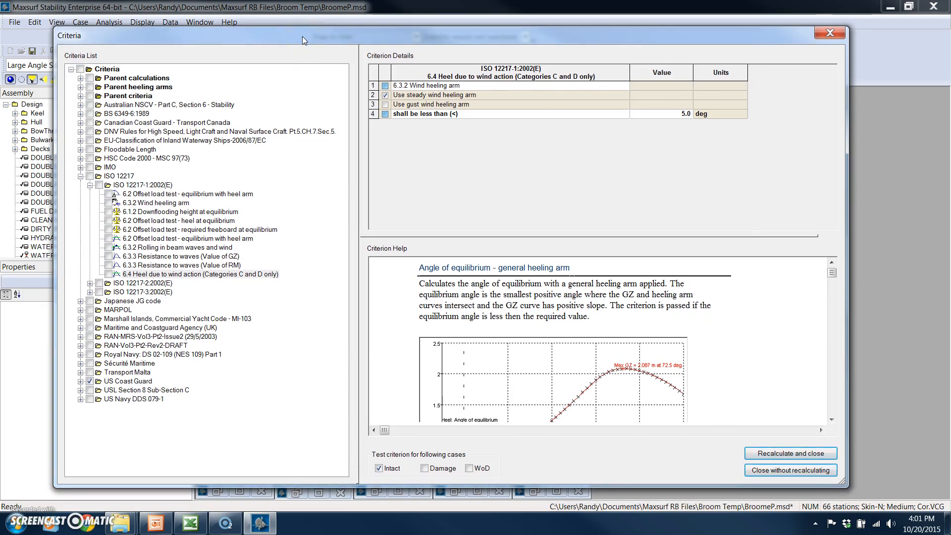
mouse_move(331, 122)
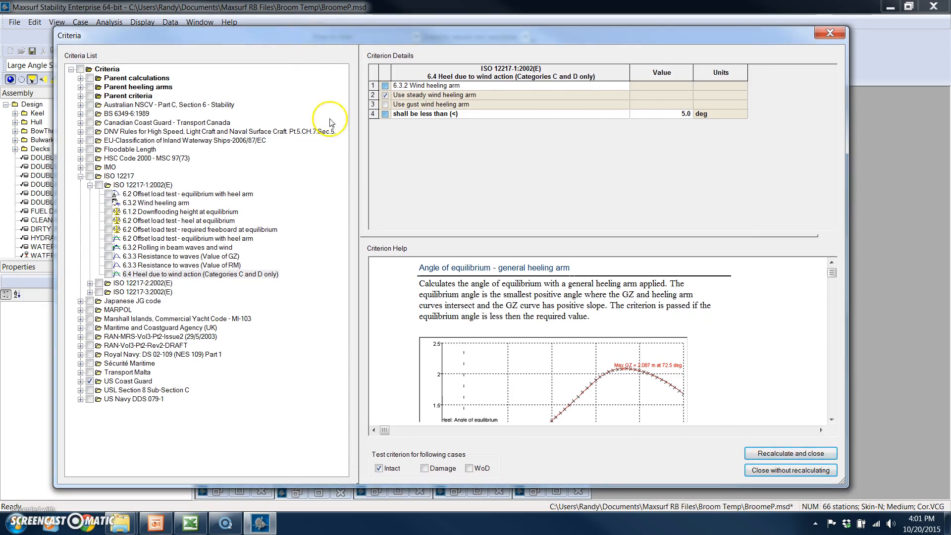
mouse_move(237, 178)
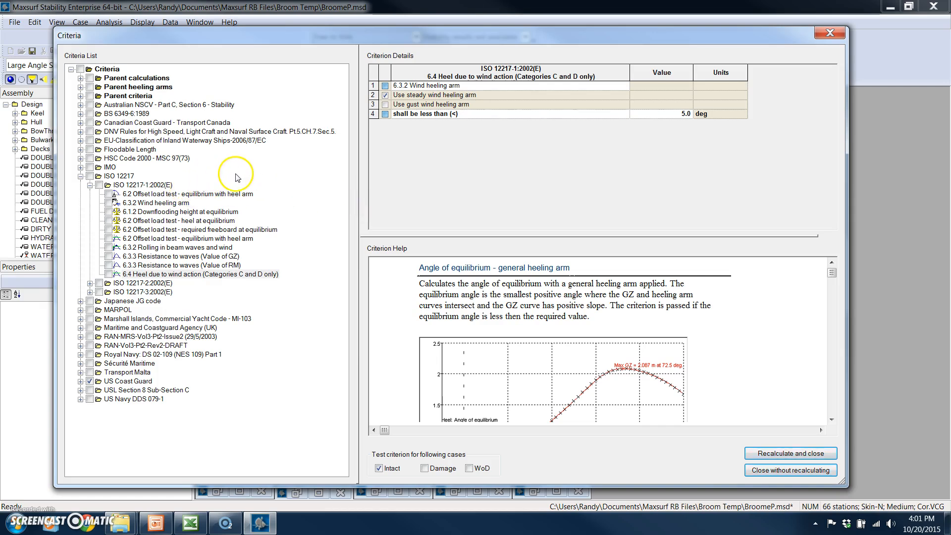
mouse_move(266, 230)
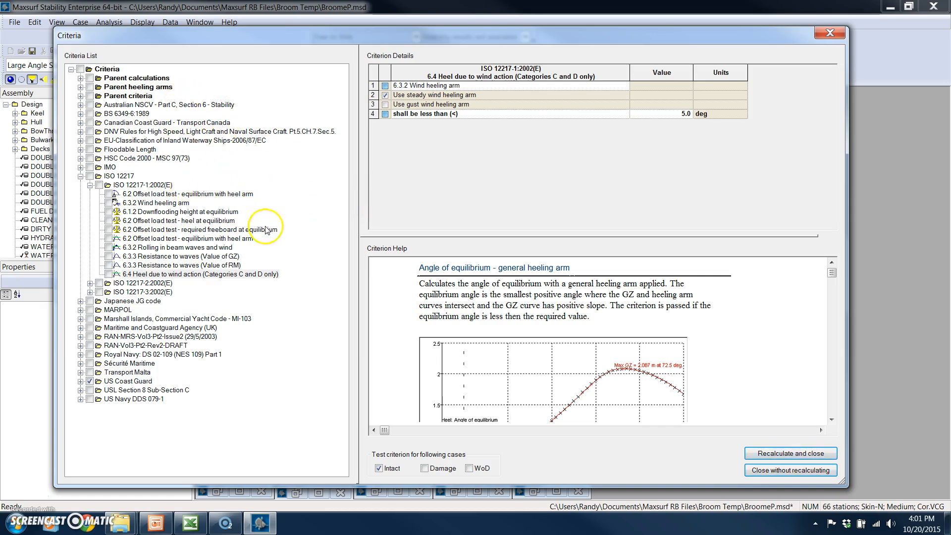
mouse_move(254, 175)
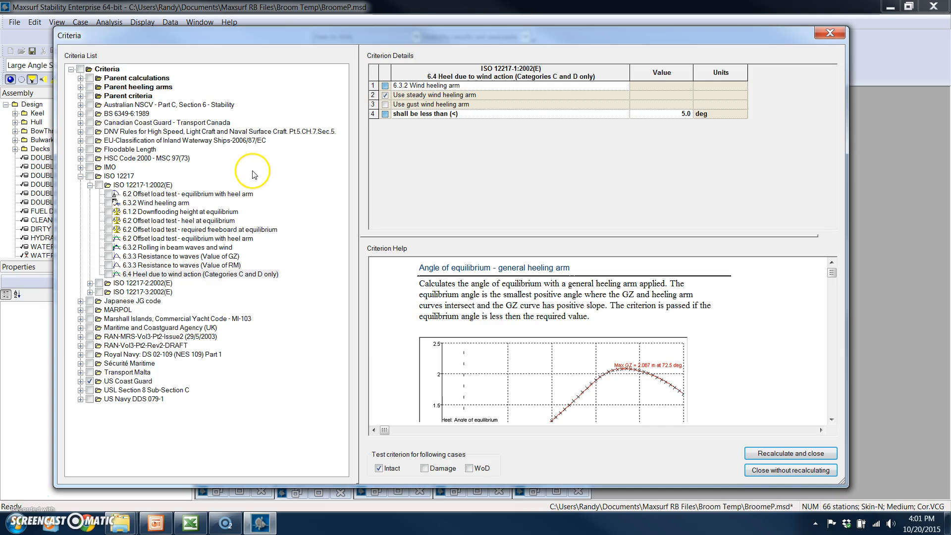
mouse_move(264, 355)
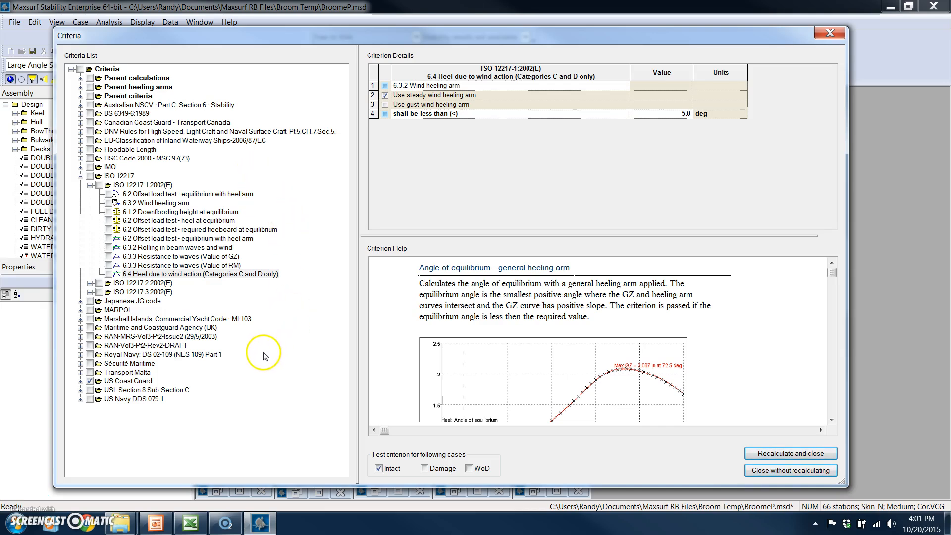
- Run the large-angle analysis, view the dynamic stability GZ graph, then the tabulated results
click(80, 380)
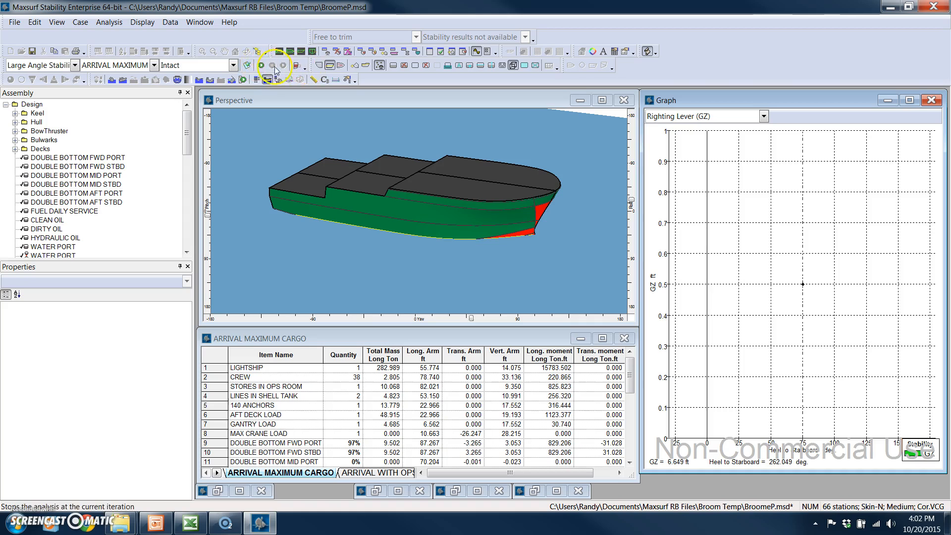
click(273, 65)
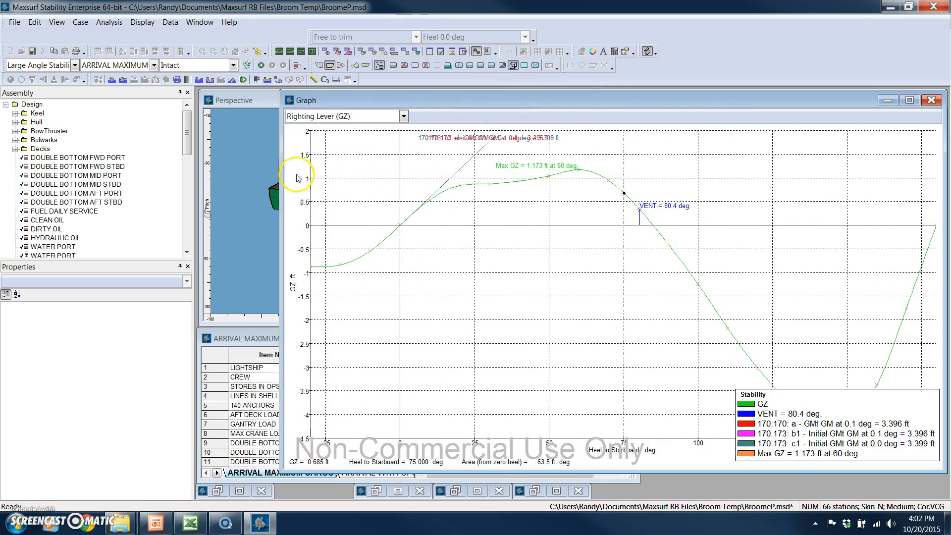
click(403, 116)
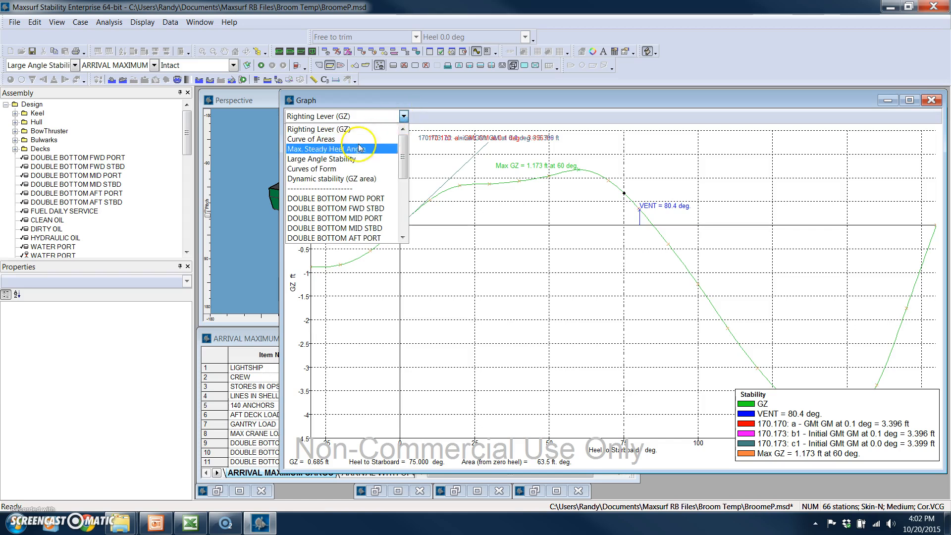
click(333, 178)
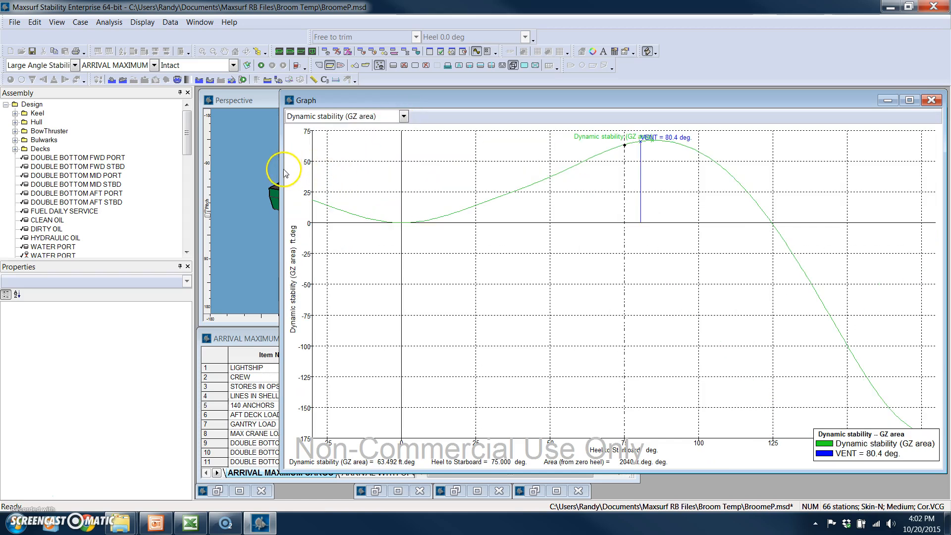
click(403, 116)
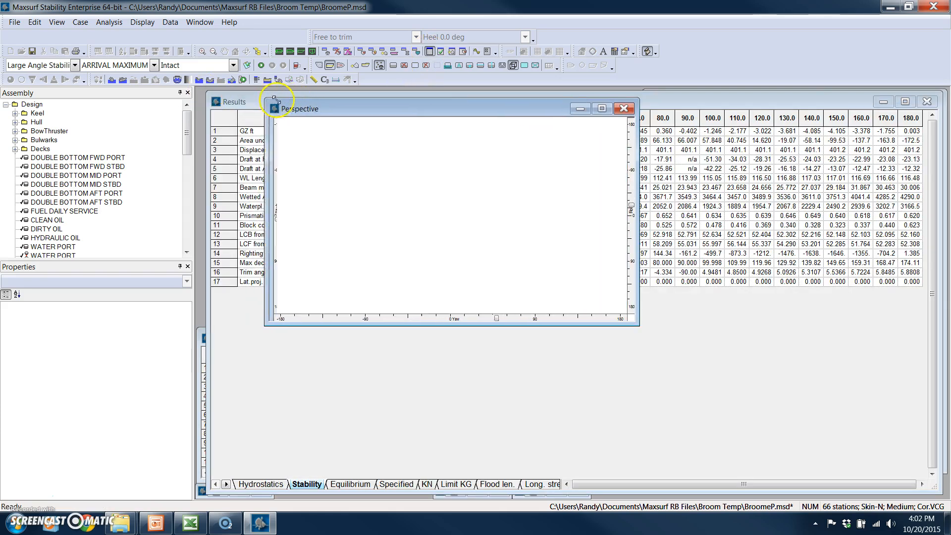
- Bring the hull perspective view forward beside the heel-angle results table
click(625, 108)
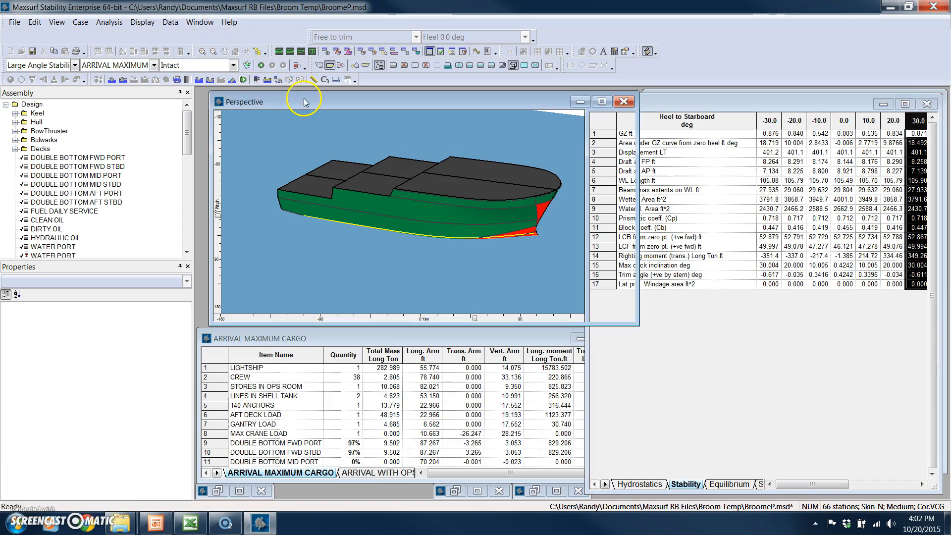
click(169, 22)
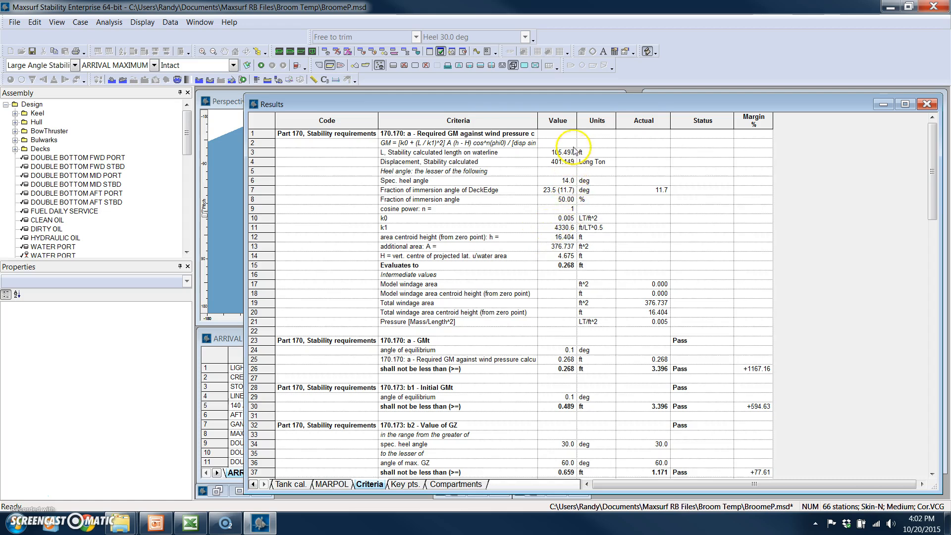
mouse_move(652, 252)
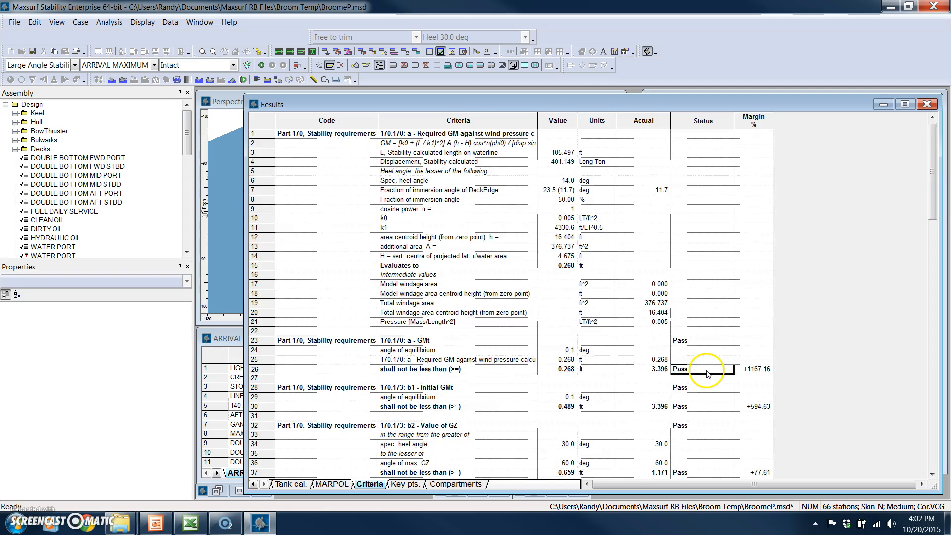
- Review the Part 170 criteria results down to the max-GZ angle and GZ area passes
scroll(down, 3)
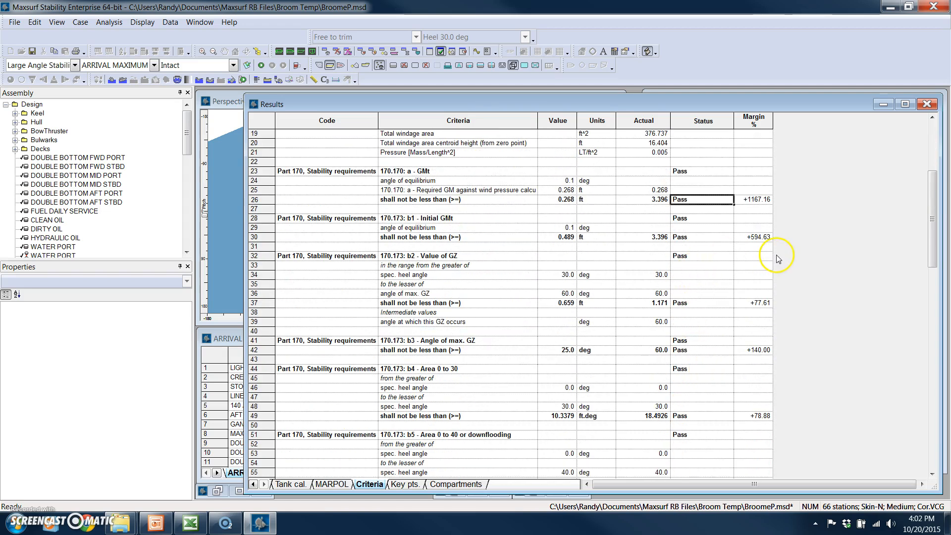
mouse_move(251, 143)
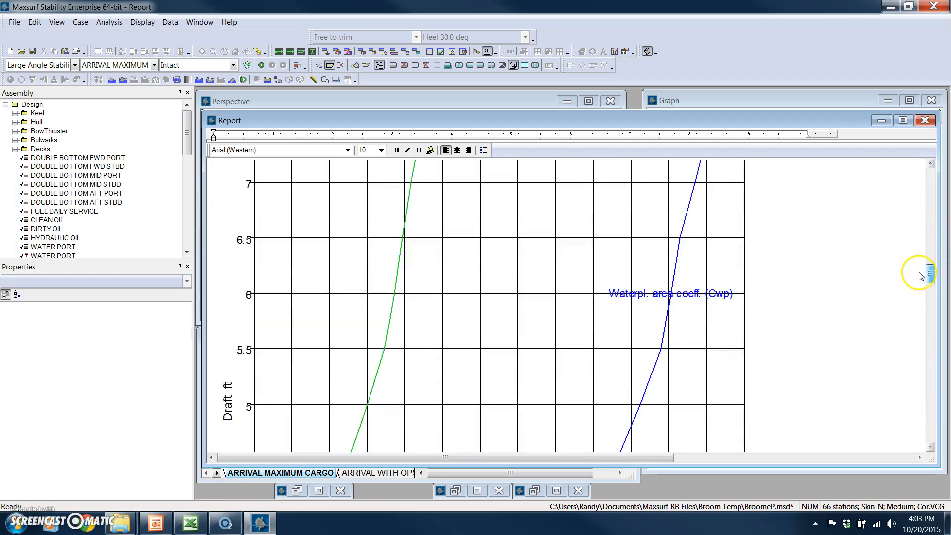
- Scroll the report down to its passing criteria table, then close the report
scroll(down, 3)
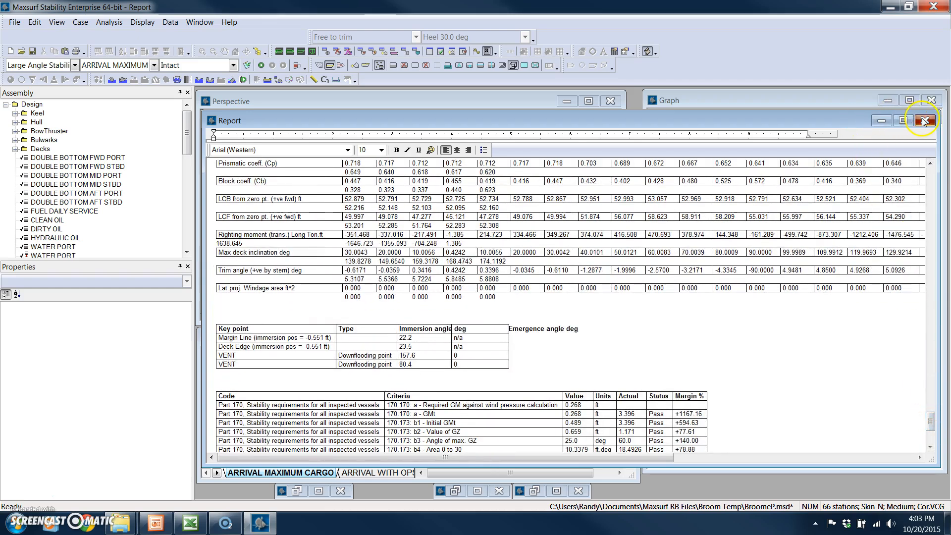
click(922, 120)
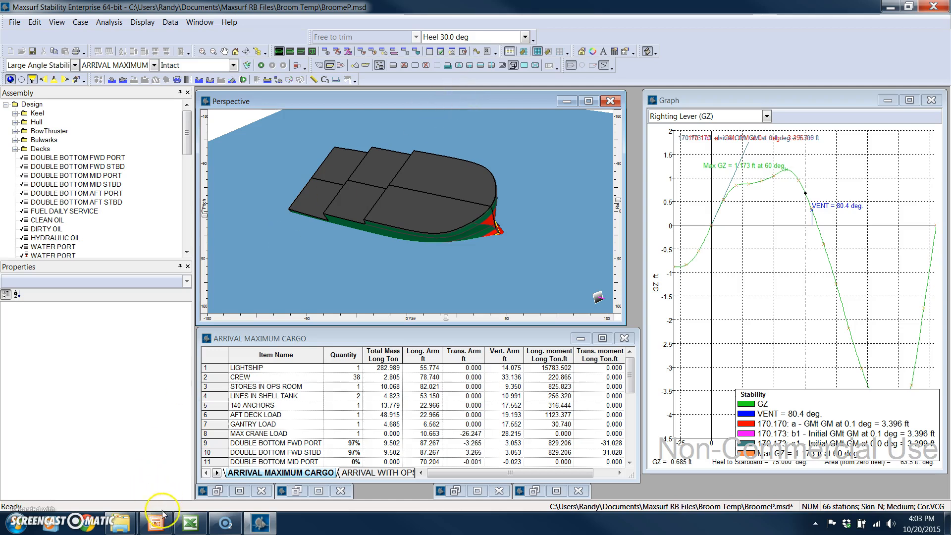
- Return to the PowerPoint overview slide on Maxsurf hull optimization tools
click(154, 523)
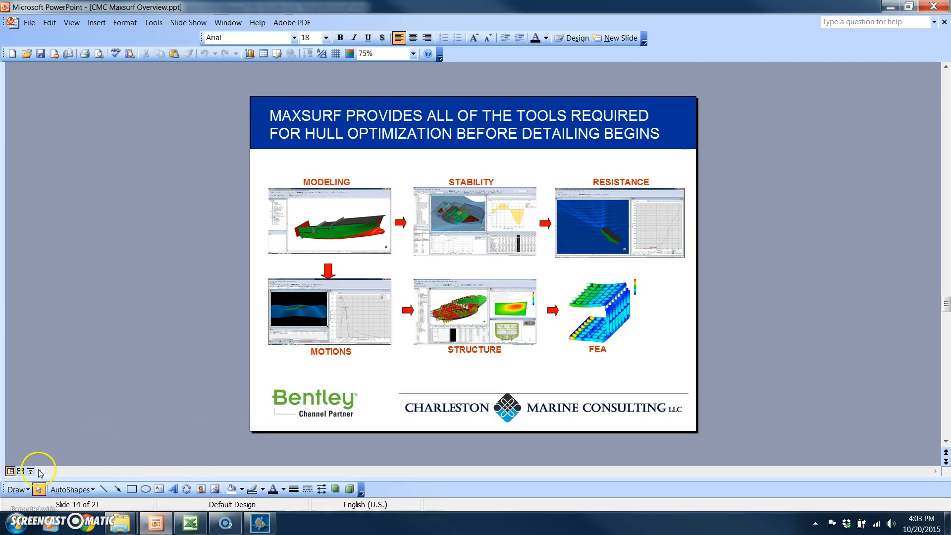
mouse_move(101, 422)
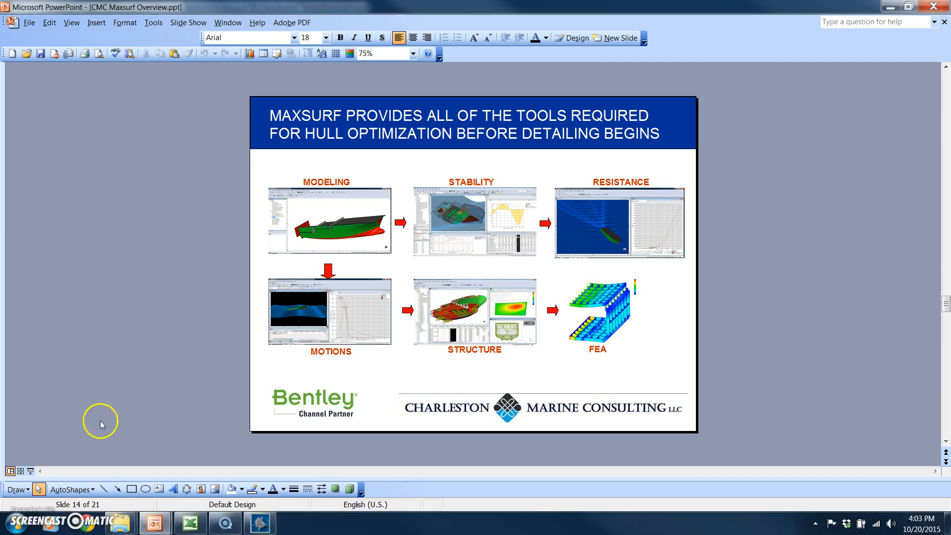